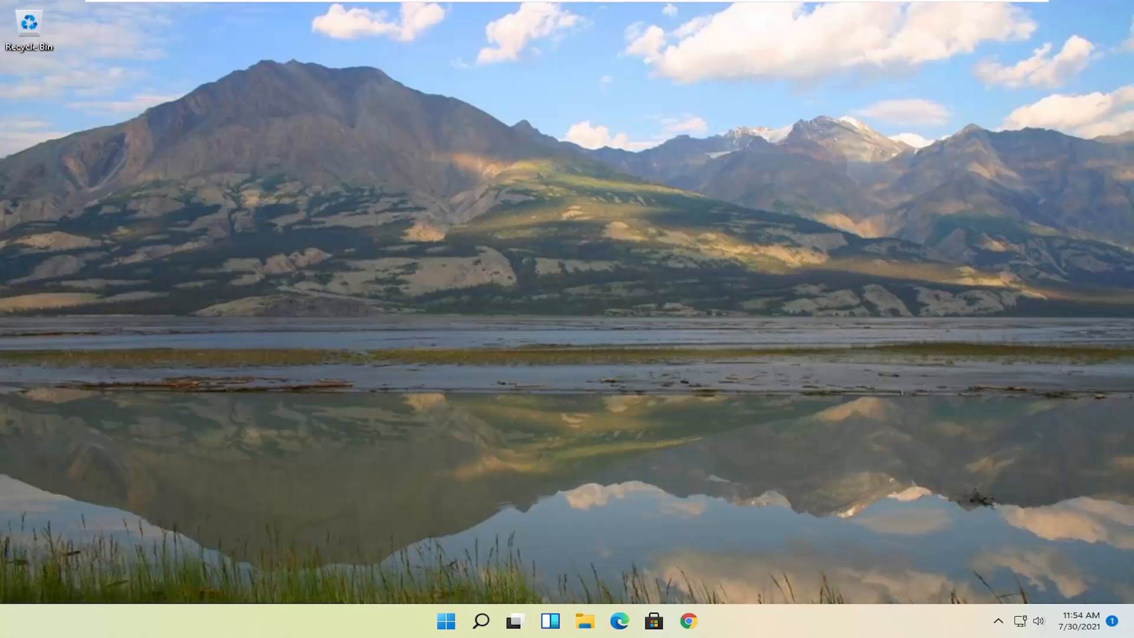
Launch Registry Editor from search as administrator, allowing it in User Account Control
left_click(445, 620)
type("registry editor")
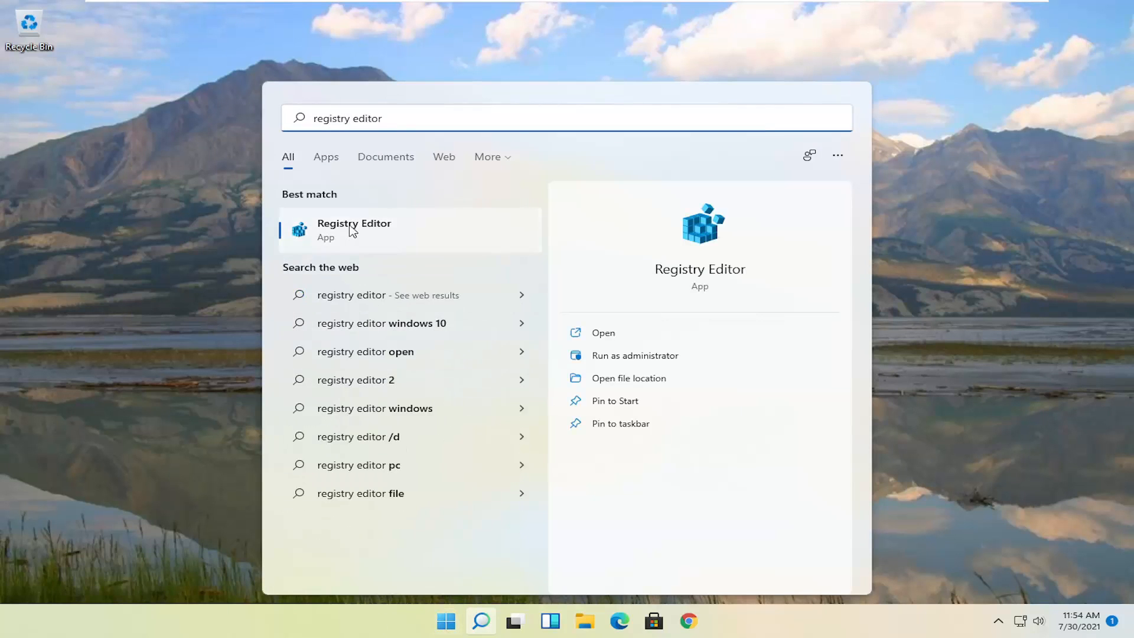
right_click(354, 231)
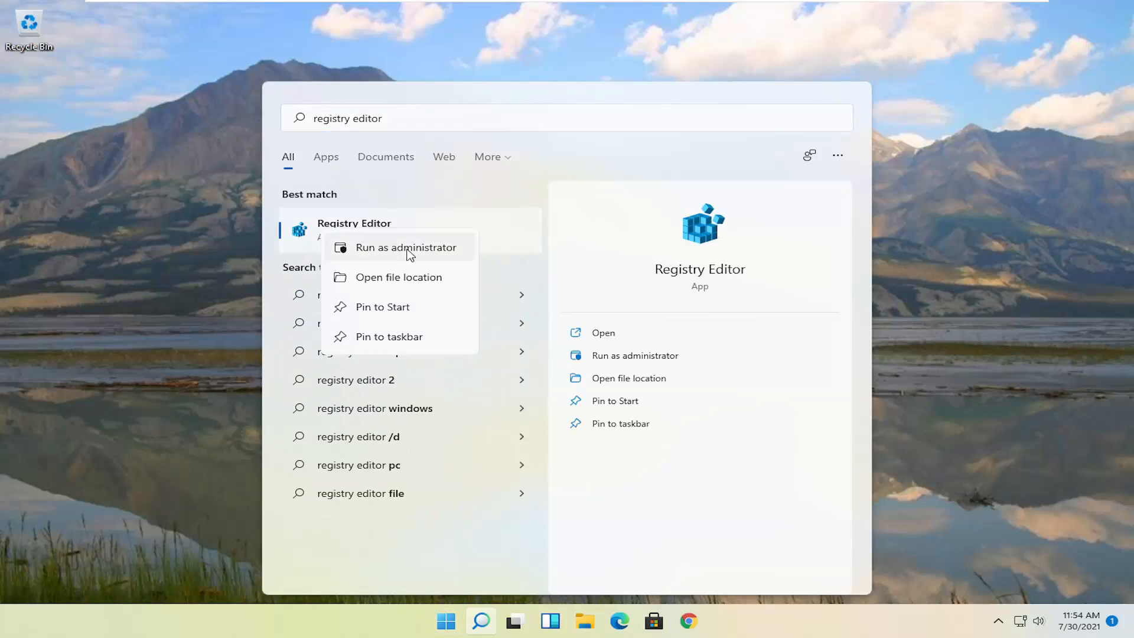
left_click(405, 247)
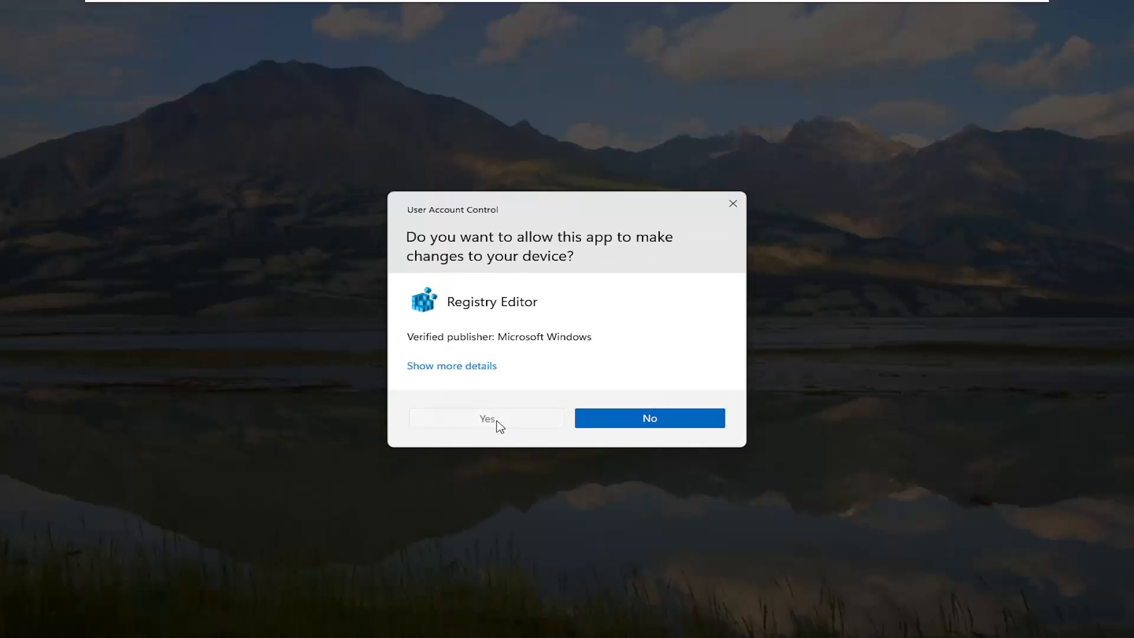
left_click(485, 418)
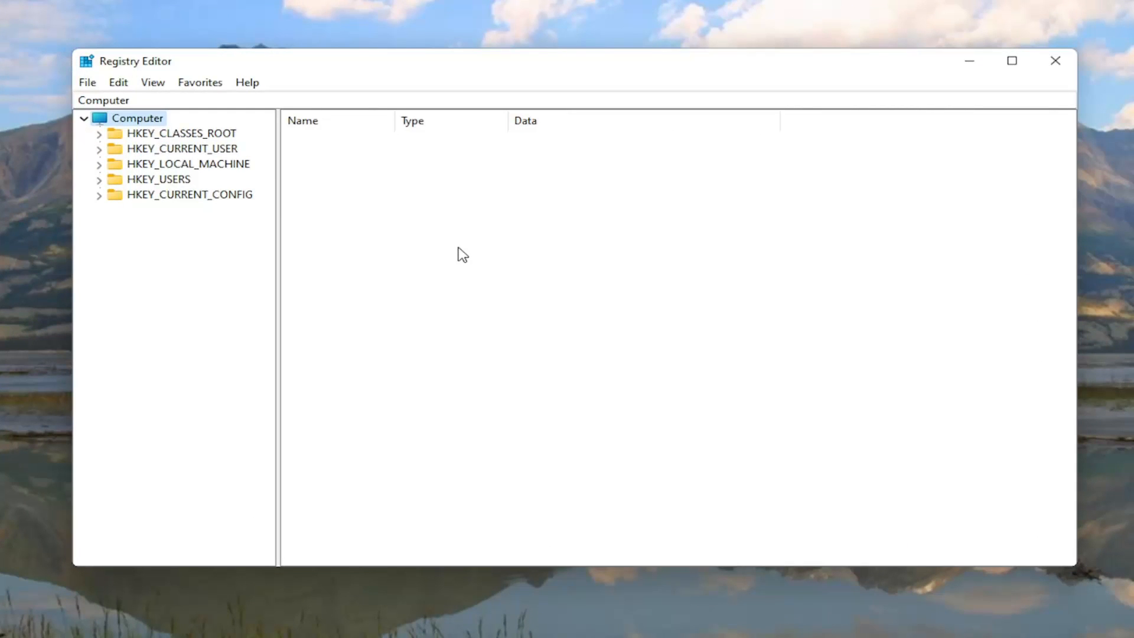
mouse_move(115, 152)
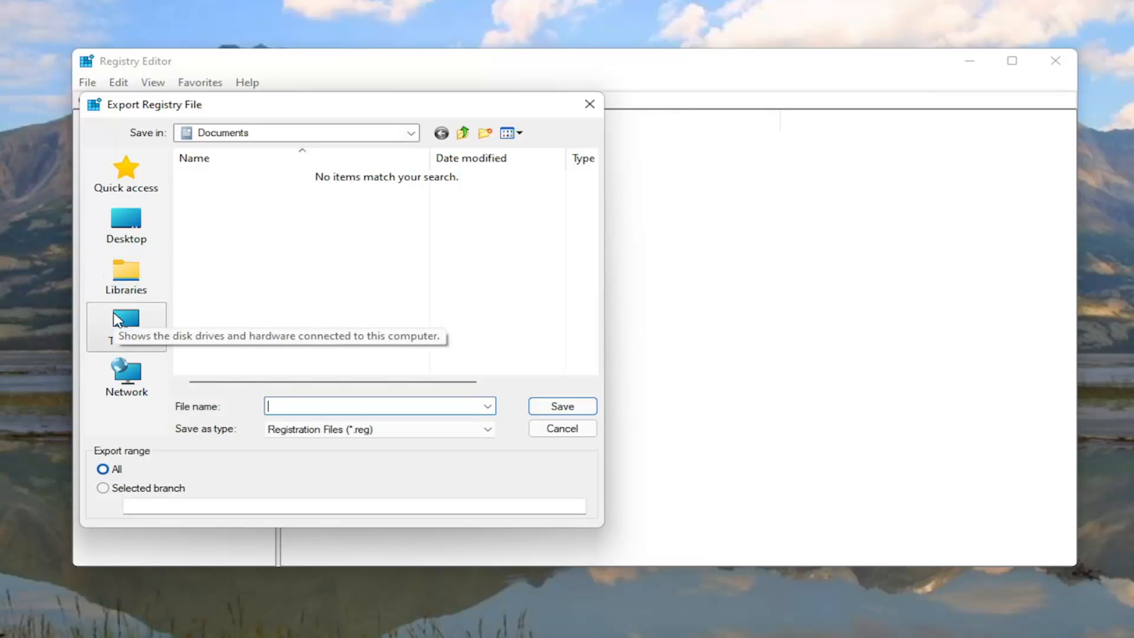
left_click(125, 224)
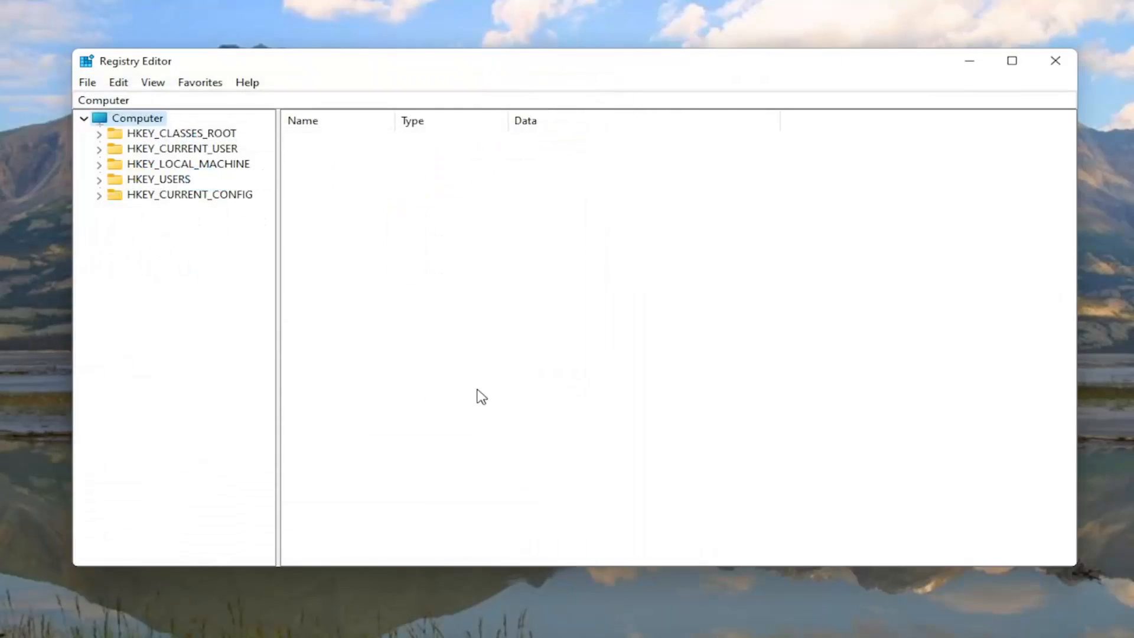
mouse_move(361, 330)
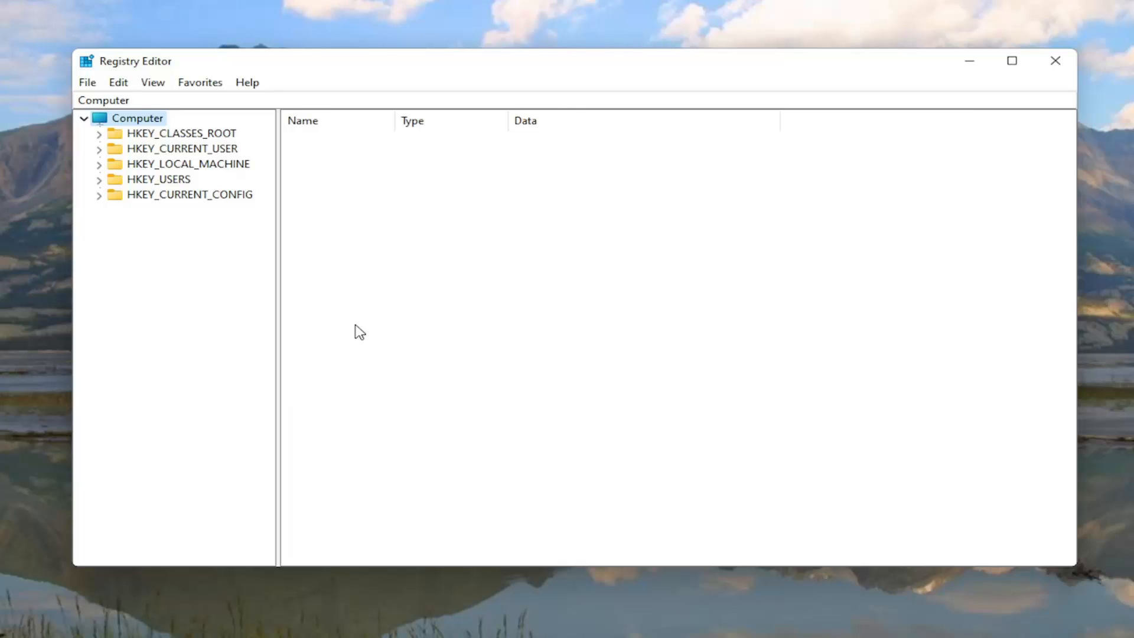
left_click(86, 82)
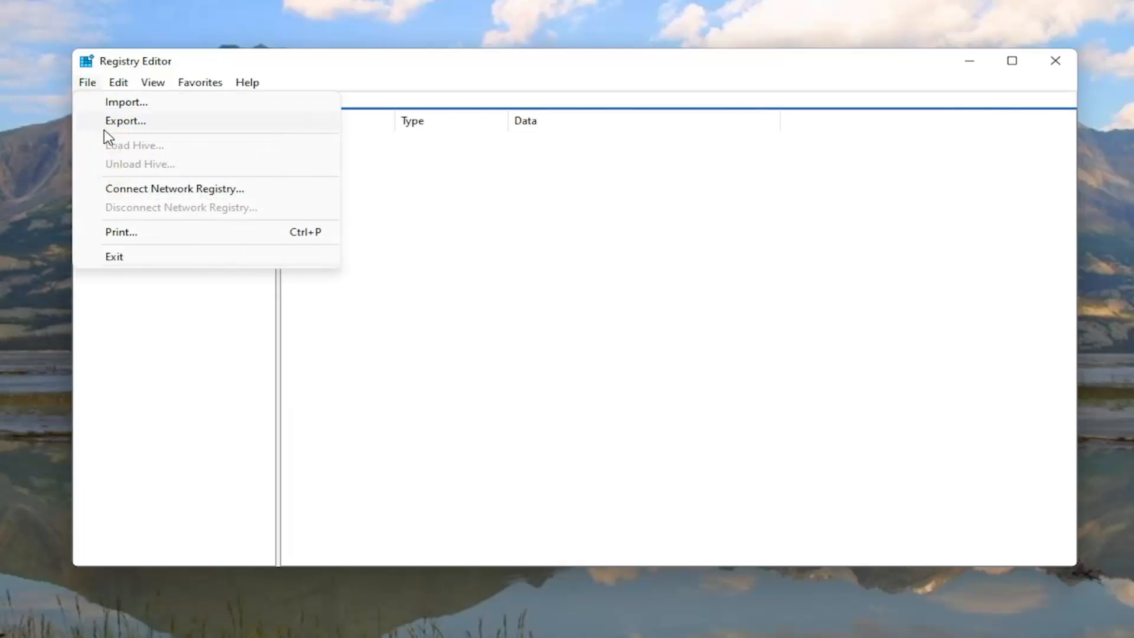
left_click(127, 101)
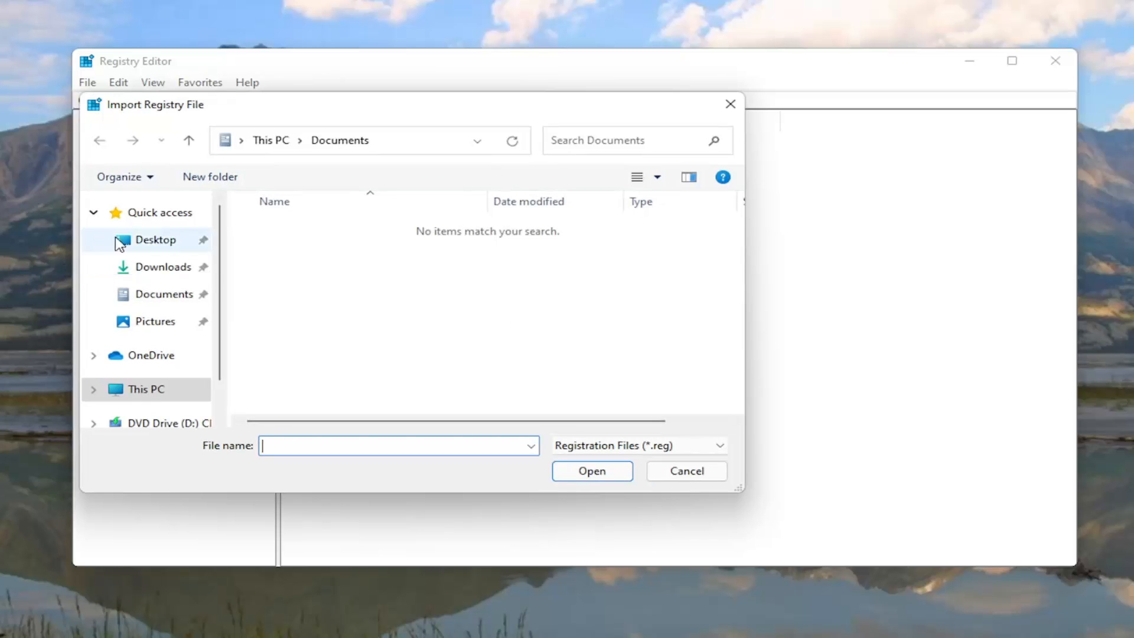
left_click(685, 471)
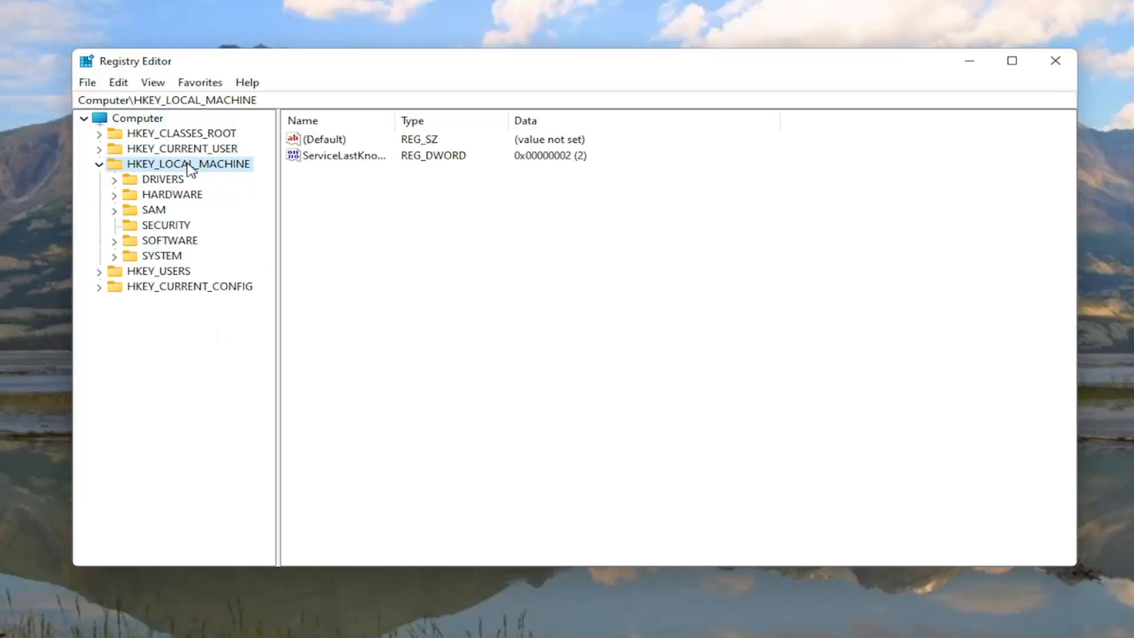
mouse_move(143, 263)
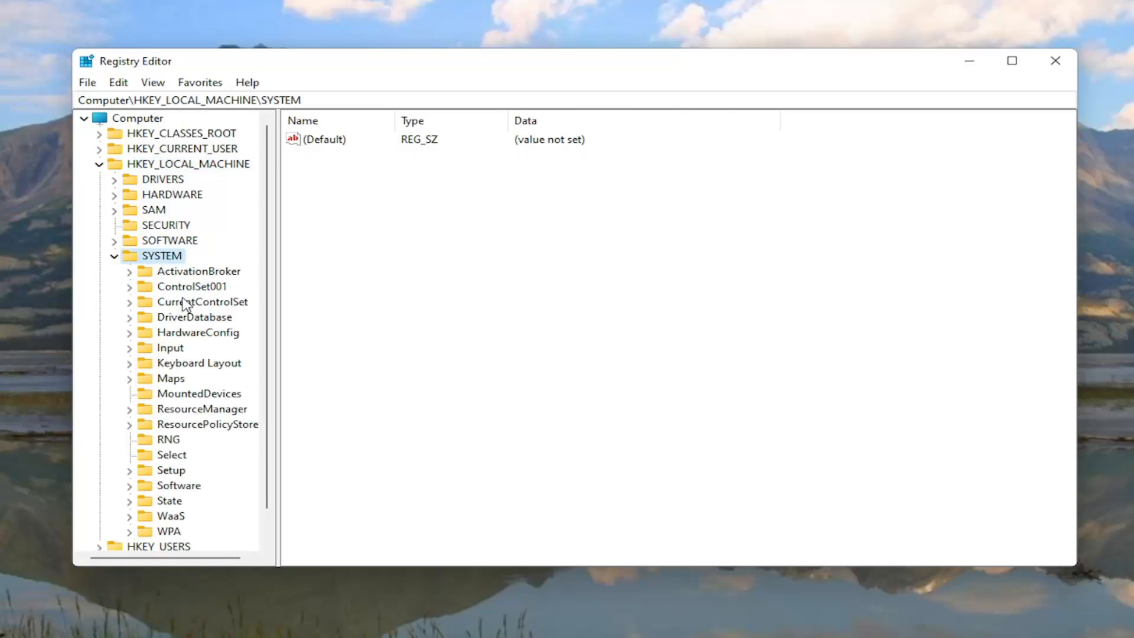
Expand ControlSet001 > Services and select the Ndu service key to view its values
left_click(128, 286)
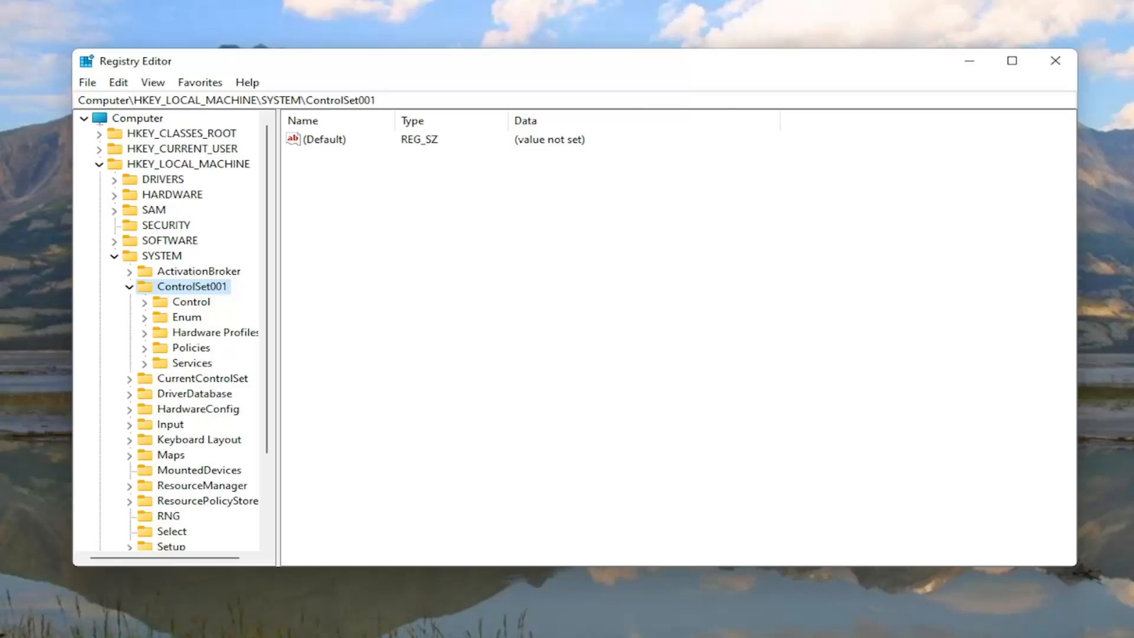
mouse_move(194, 347)
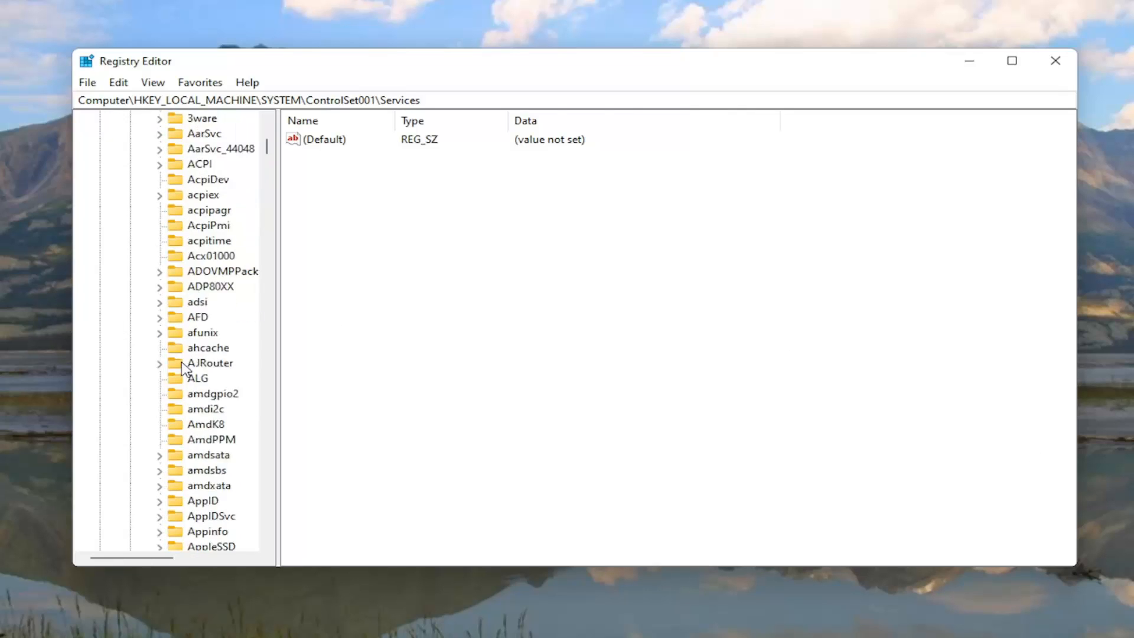
scroll("down", 3)
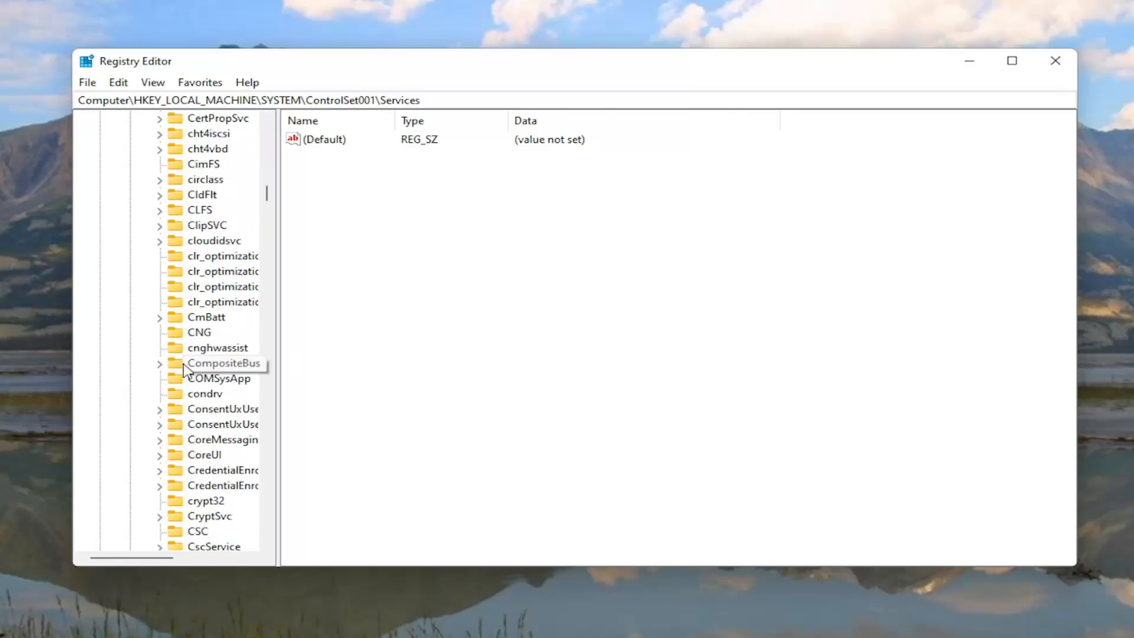
scroll("down", 3)
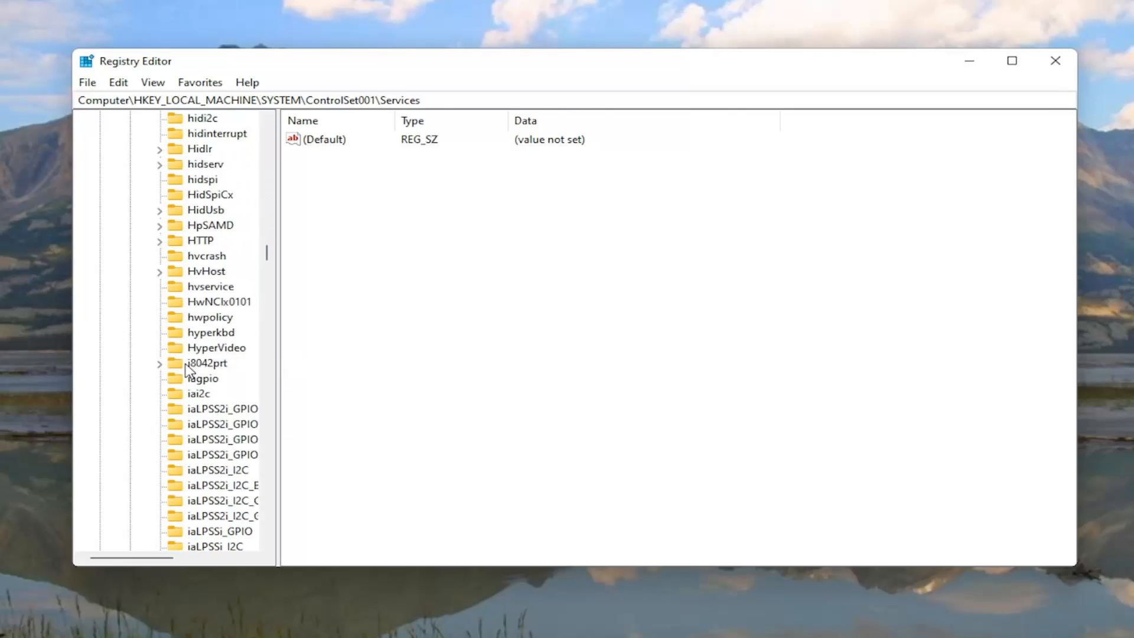
scroll("down", 3)
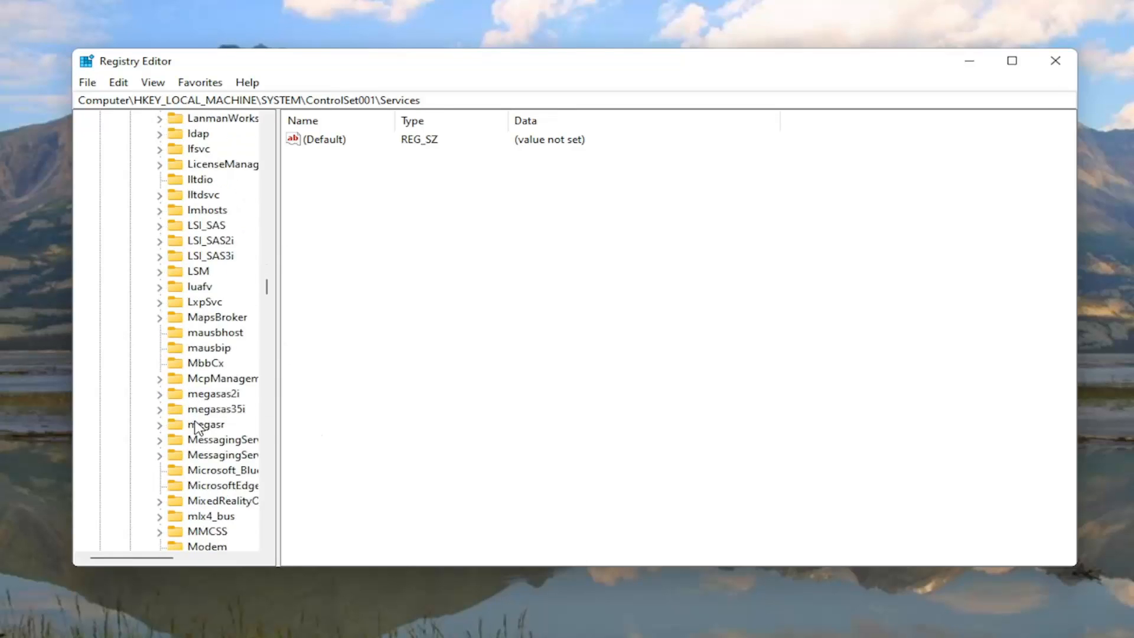
scroll("down", 3)
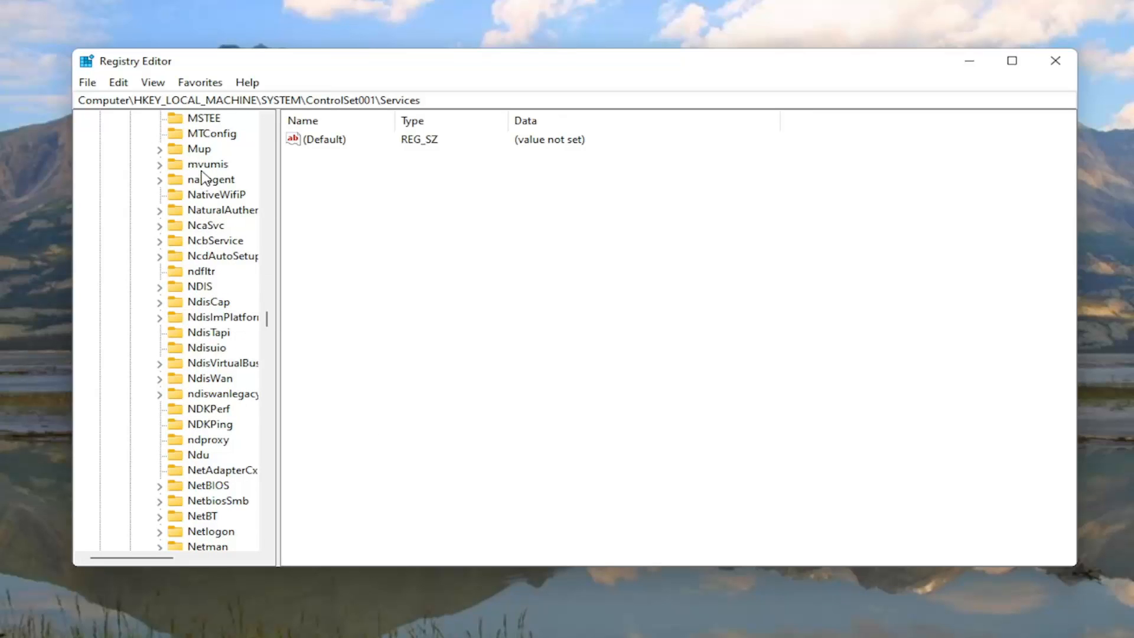
left_click(197, 453)
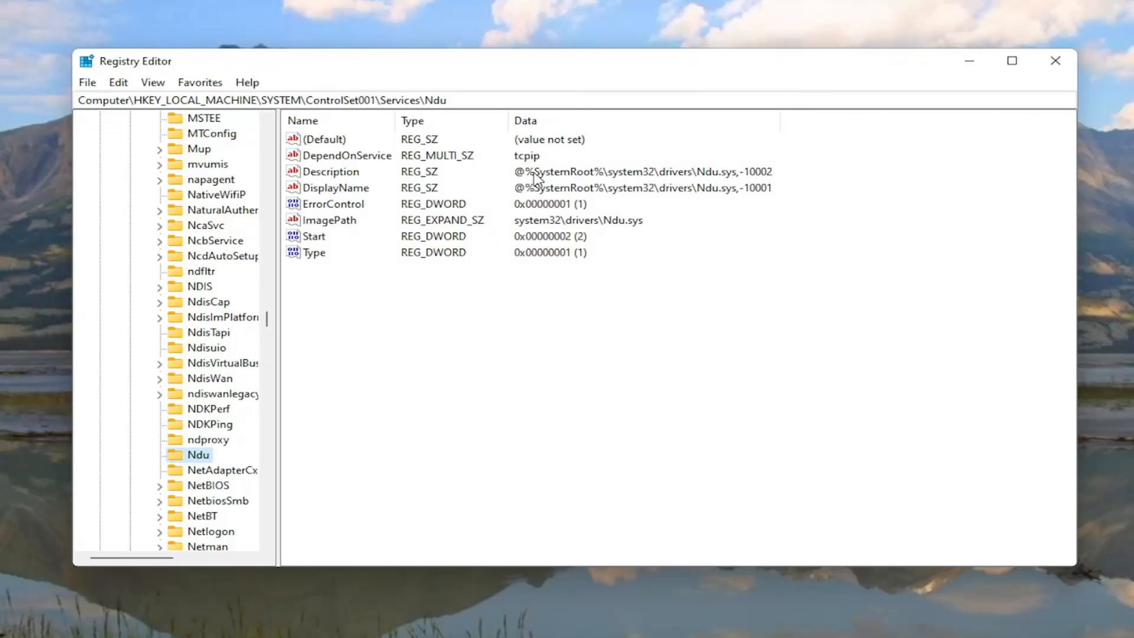
mouse_move(148, 128)
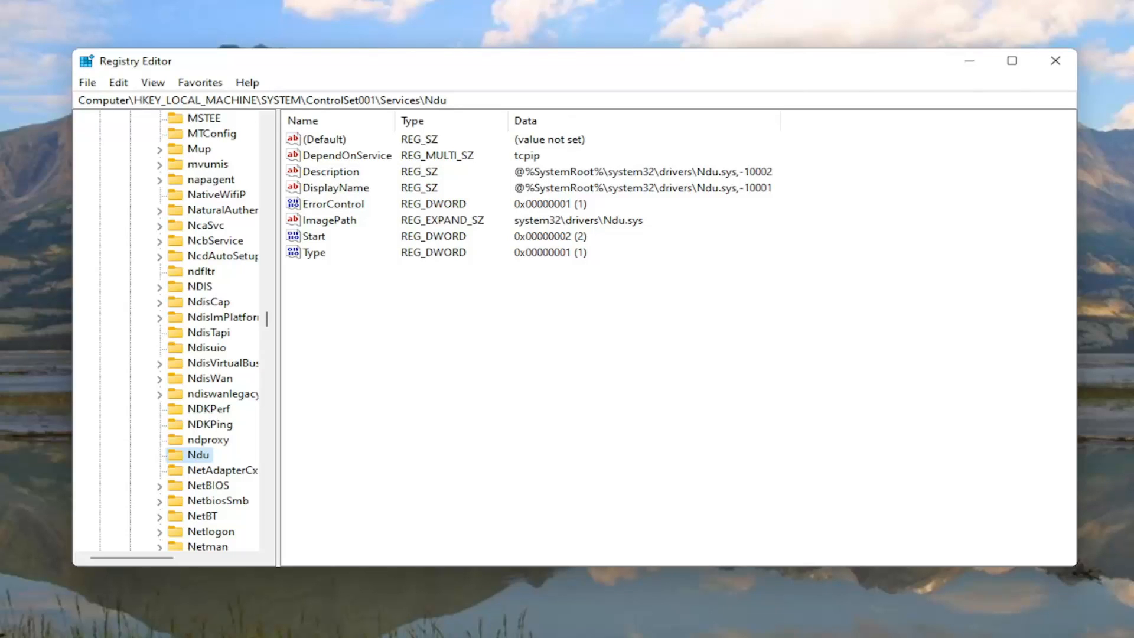
mouse_move(594, 378)
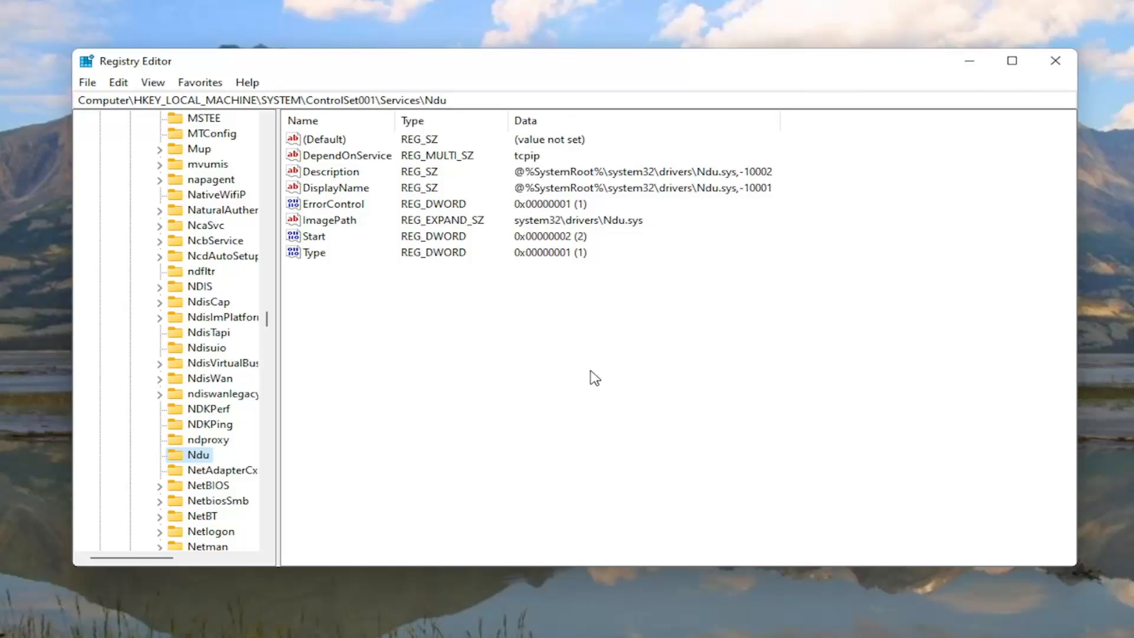
mouse_move(307, 243)
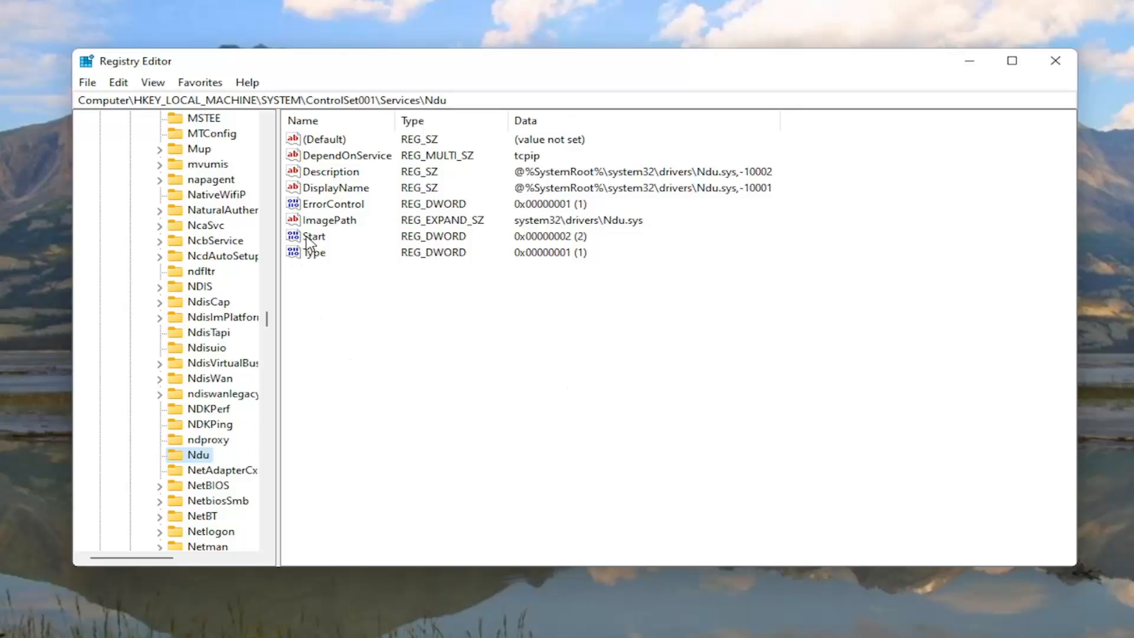
Change the Ndu service's Start value data to 4
left_click(313, 236)
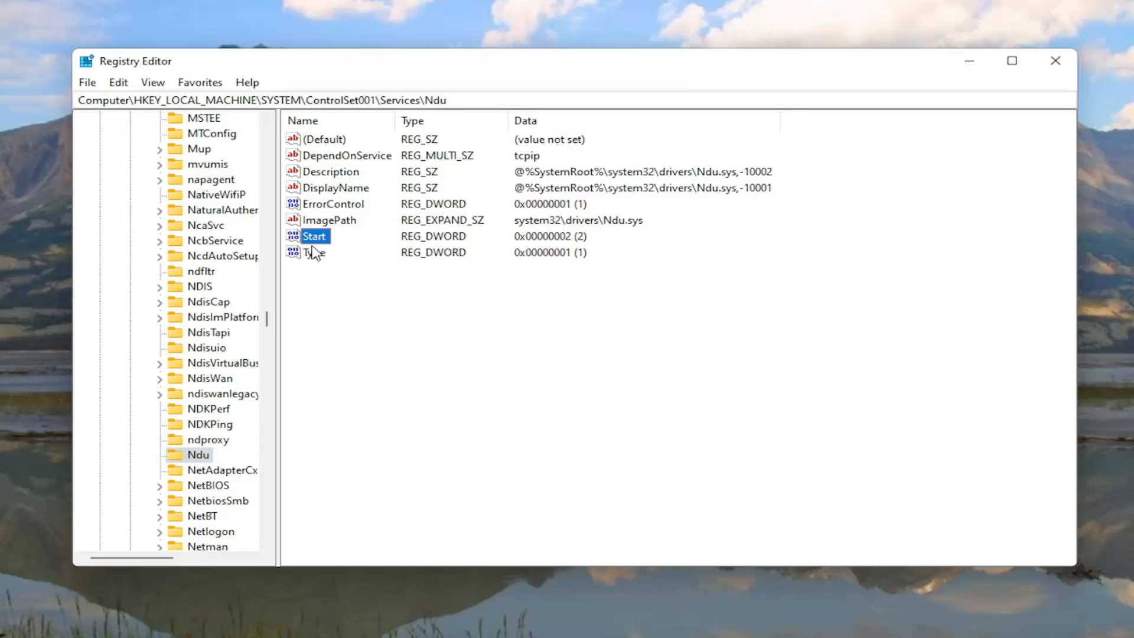
right_click(354, 312)
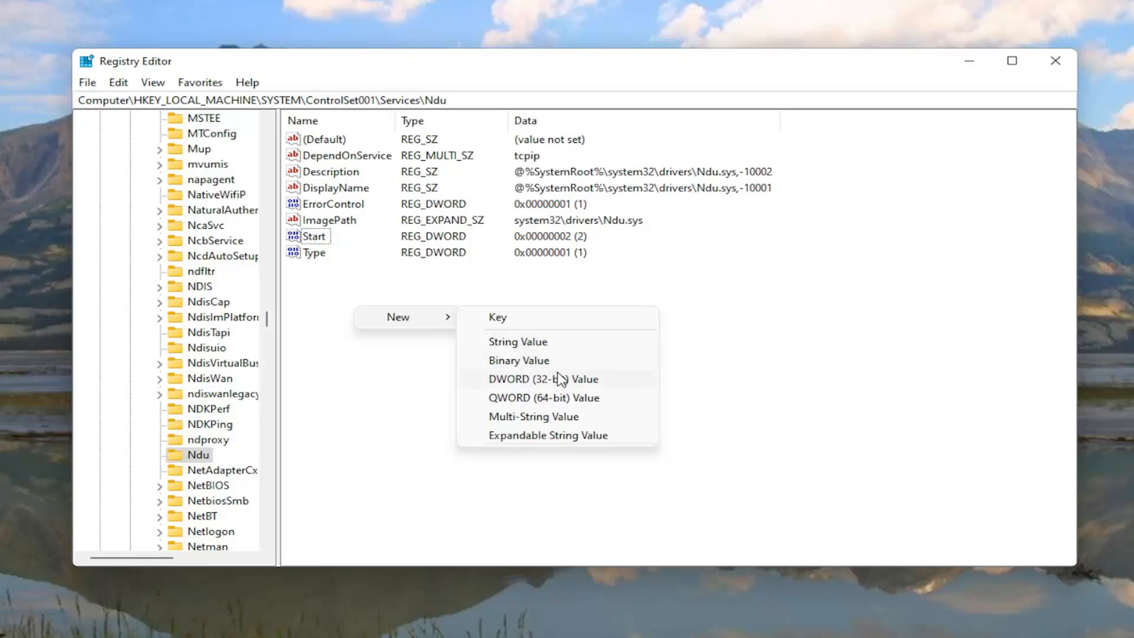
mouse_move(559, 381)
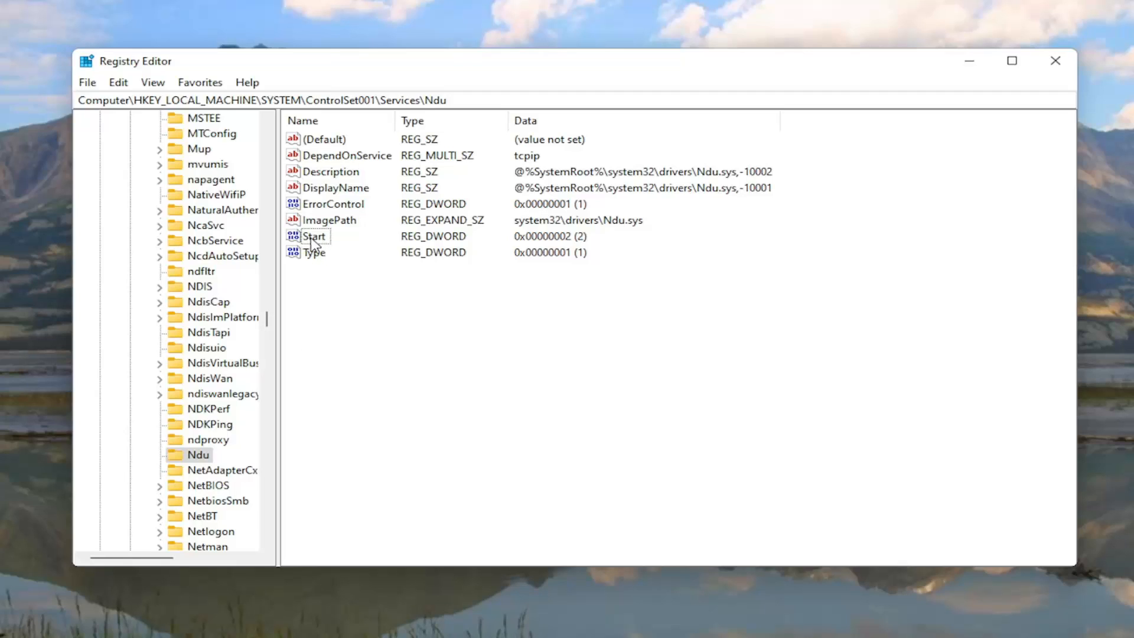
double_click(314, 237)
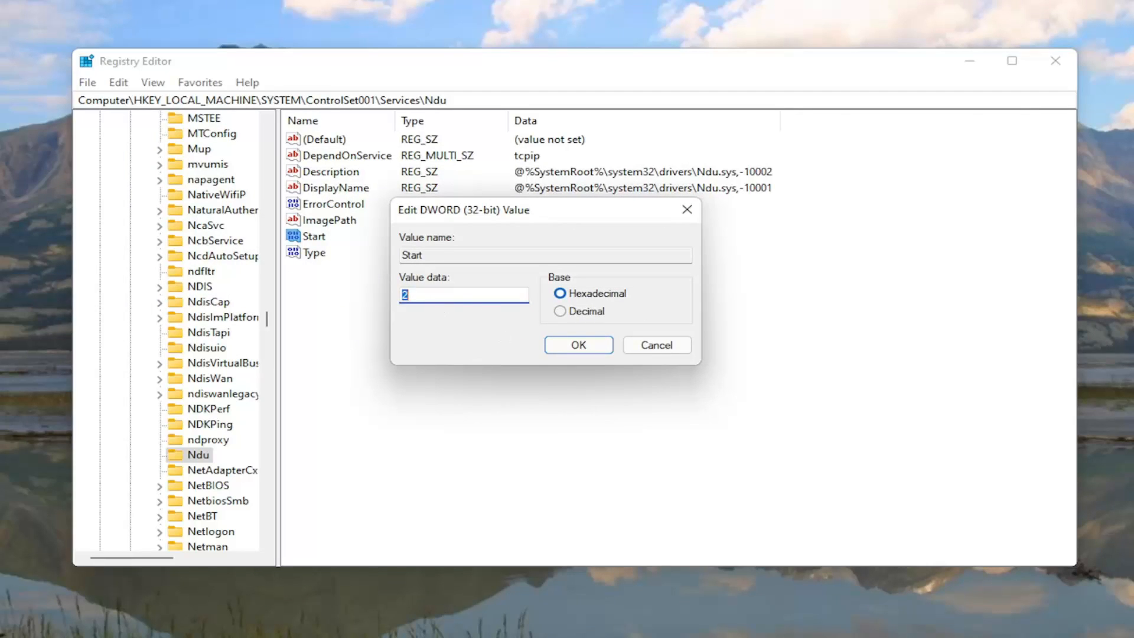
type("4")
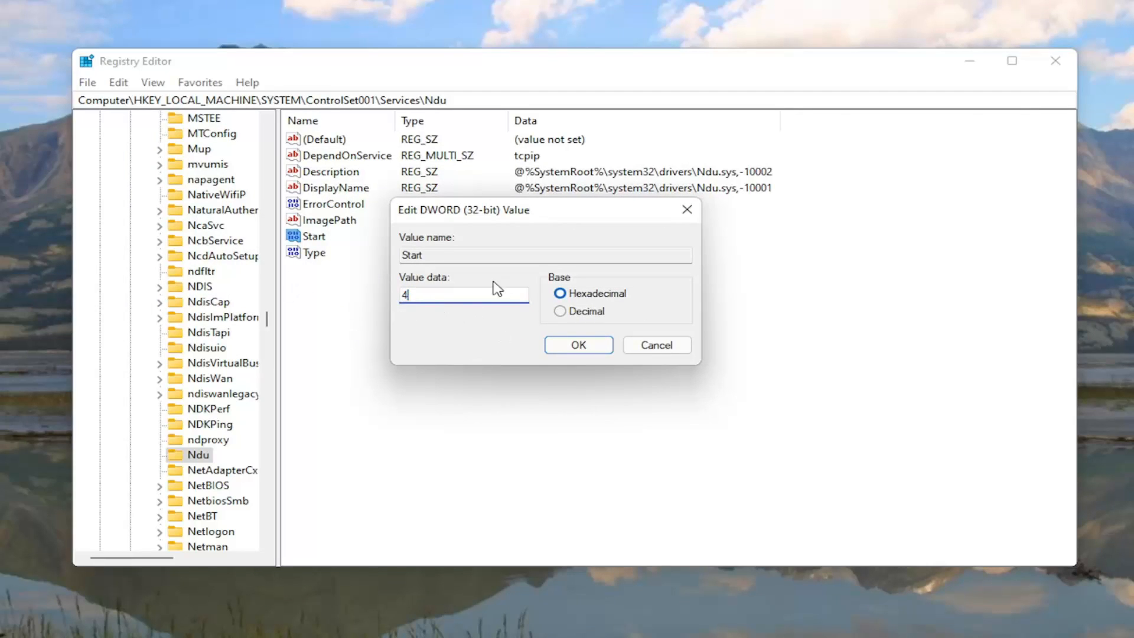
left_click(577, 344)
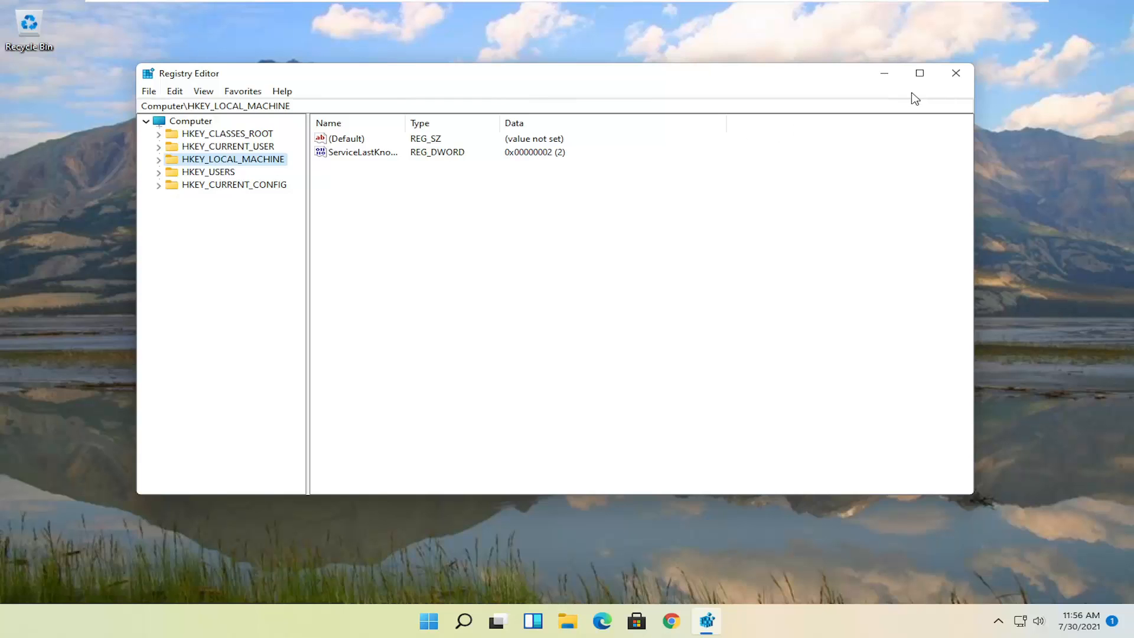
Close Registry Editor and search Windows for 'services'
left_click(956, 74)
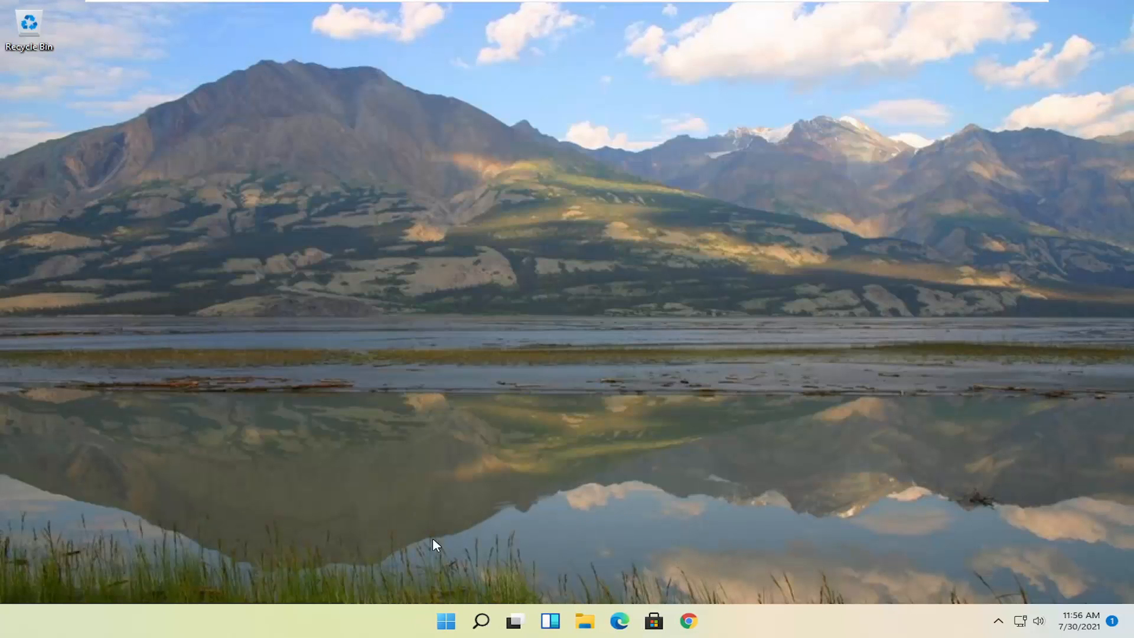
left_click(481, 619)
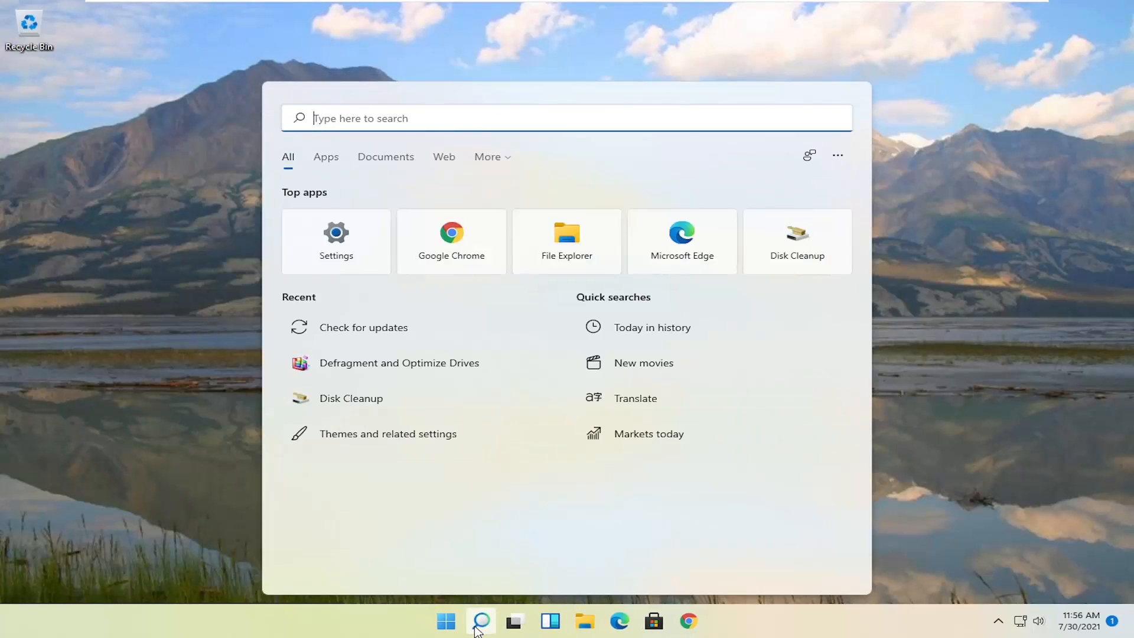
type("services")
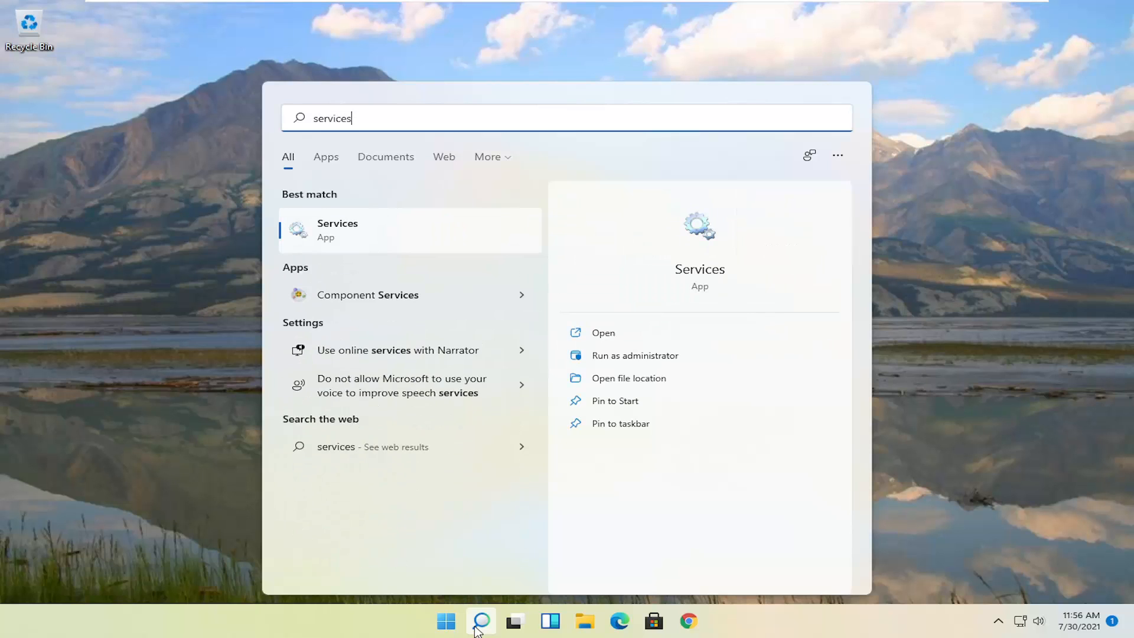
mouse_move(327, 241)
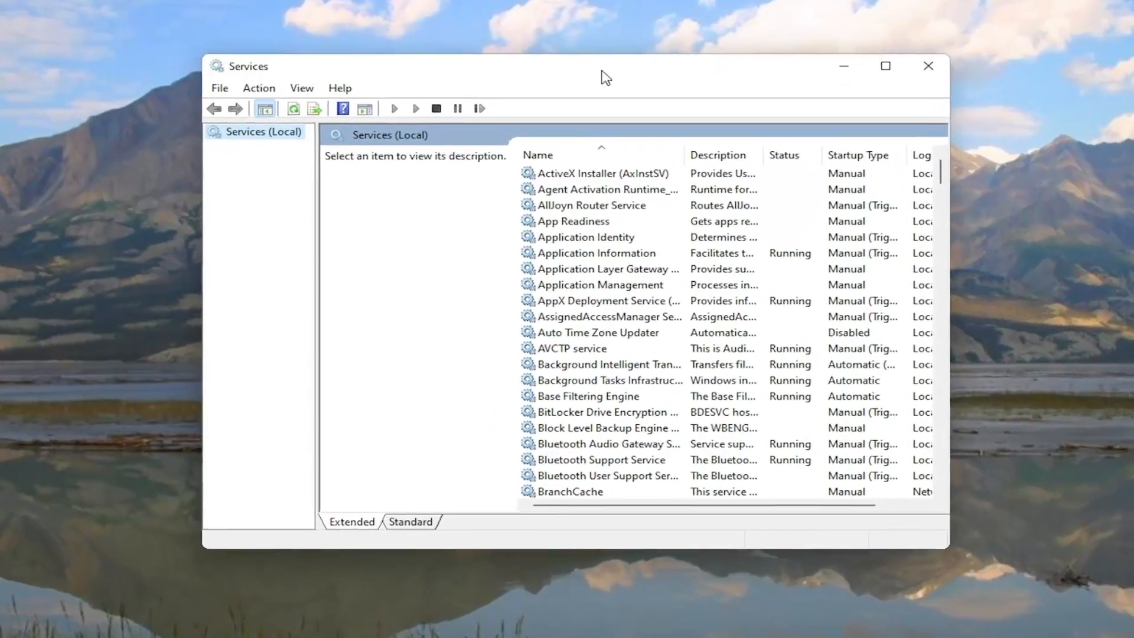
Scroll the local services list and select the SysMain service
scroll("down", 3)
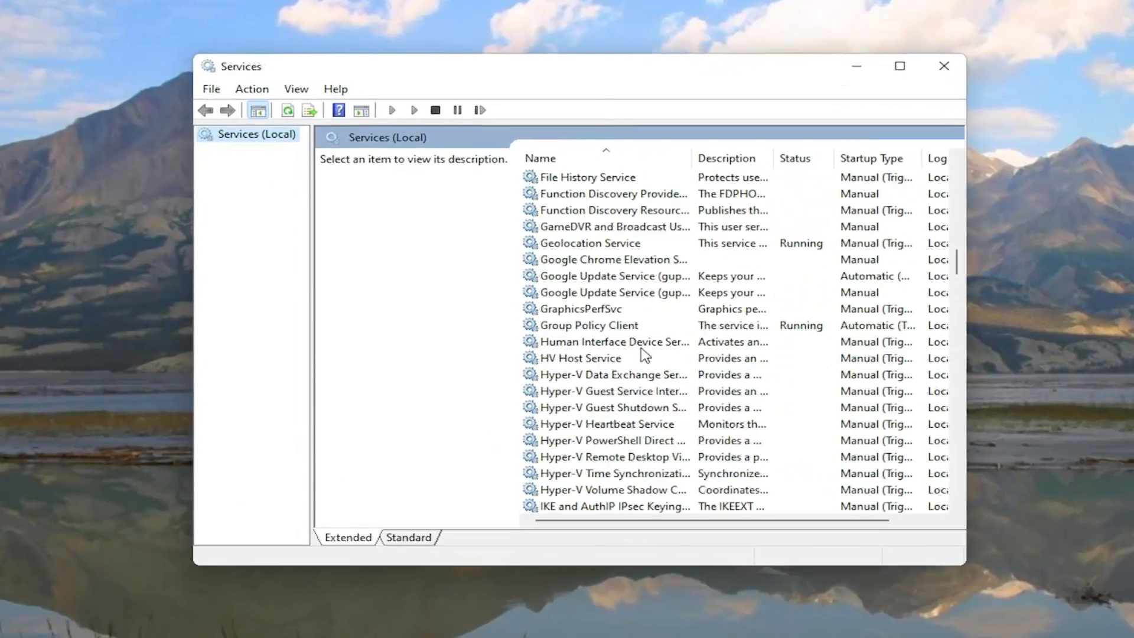
scroll("down", 3)
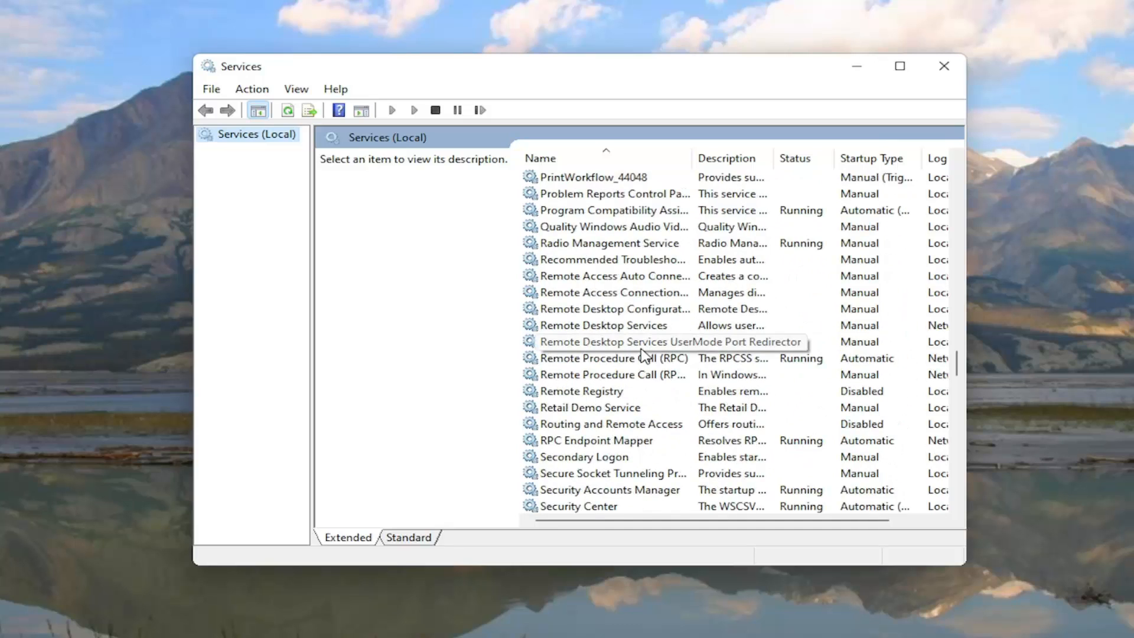
left_click(564, 342)
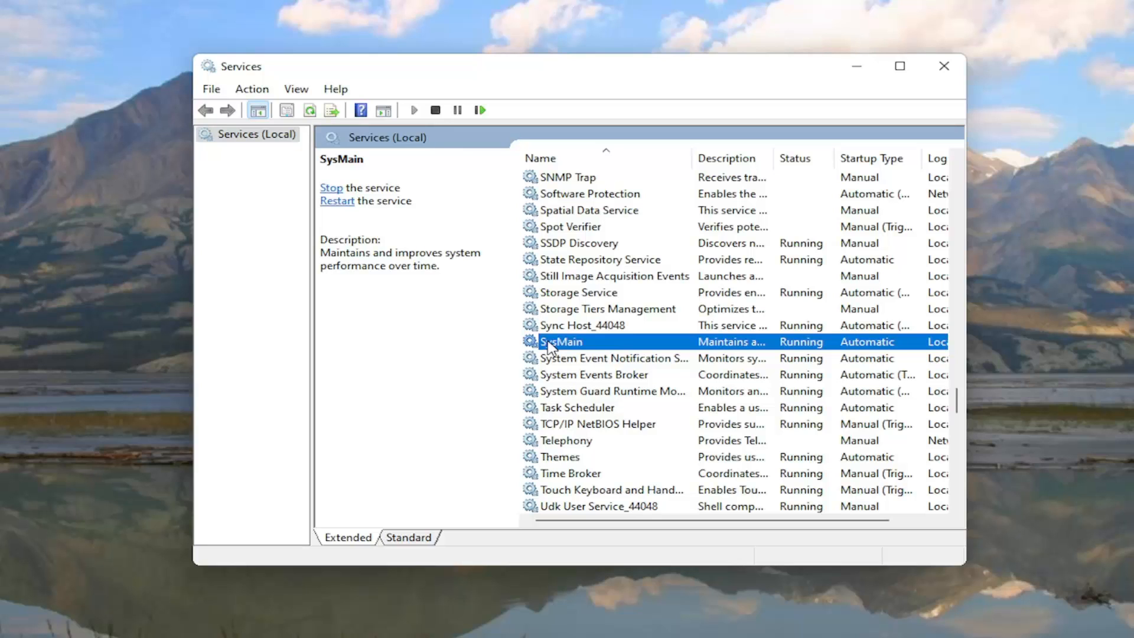
Set SysMain's startup type to Disabled, stop it, confirm, and close Services
double_click(561, 342)
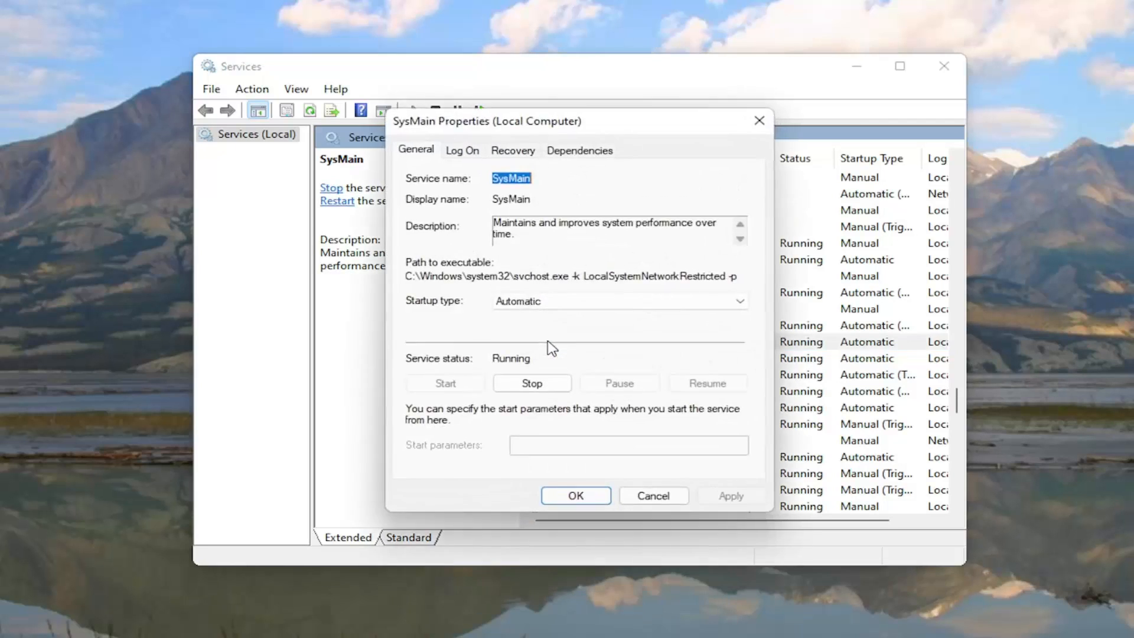
left_click(740, 301)
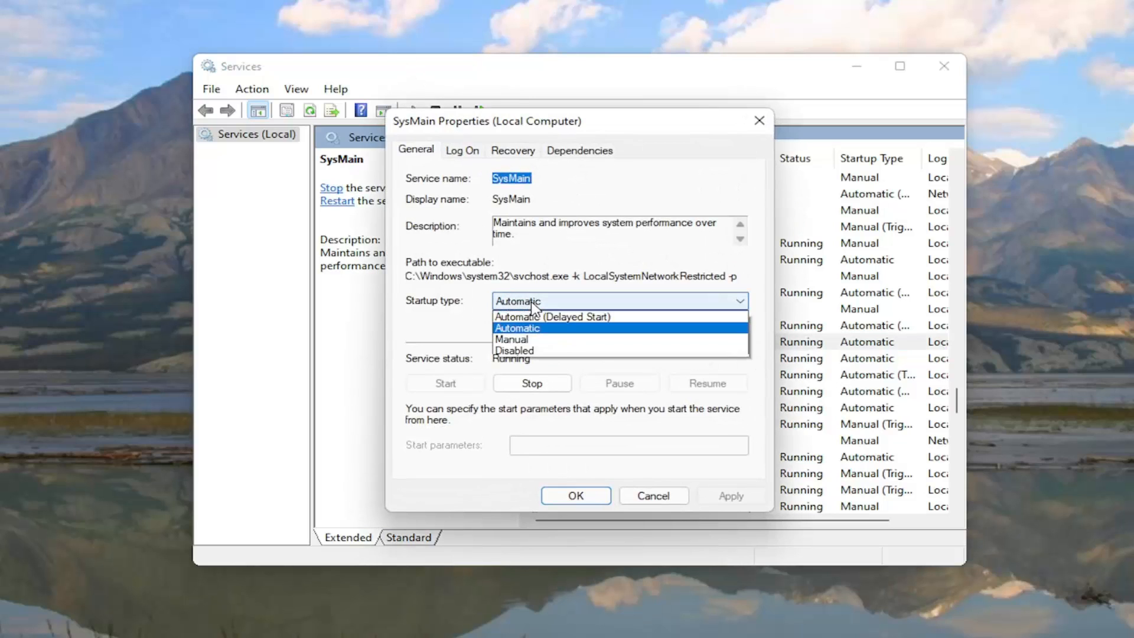
left_click(514, 349)
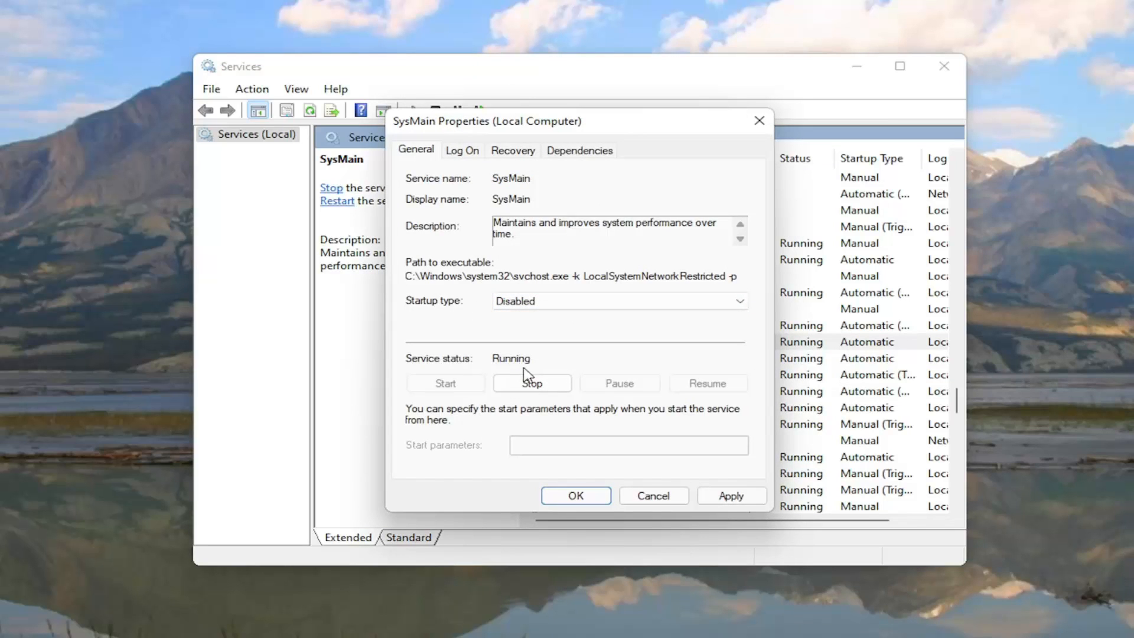
left_click(532, 383)
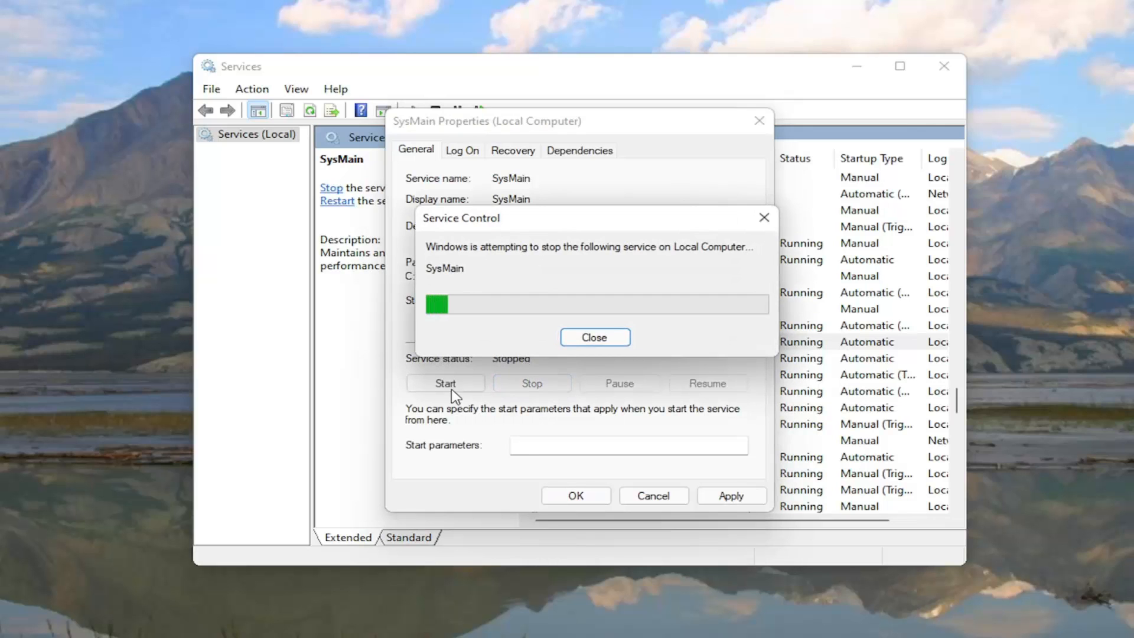
left_click(594, 337)
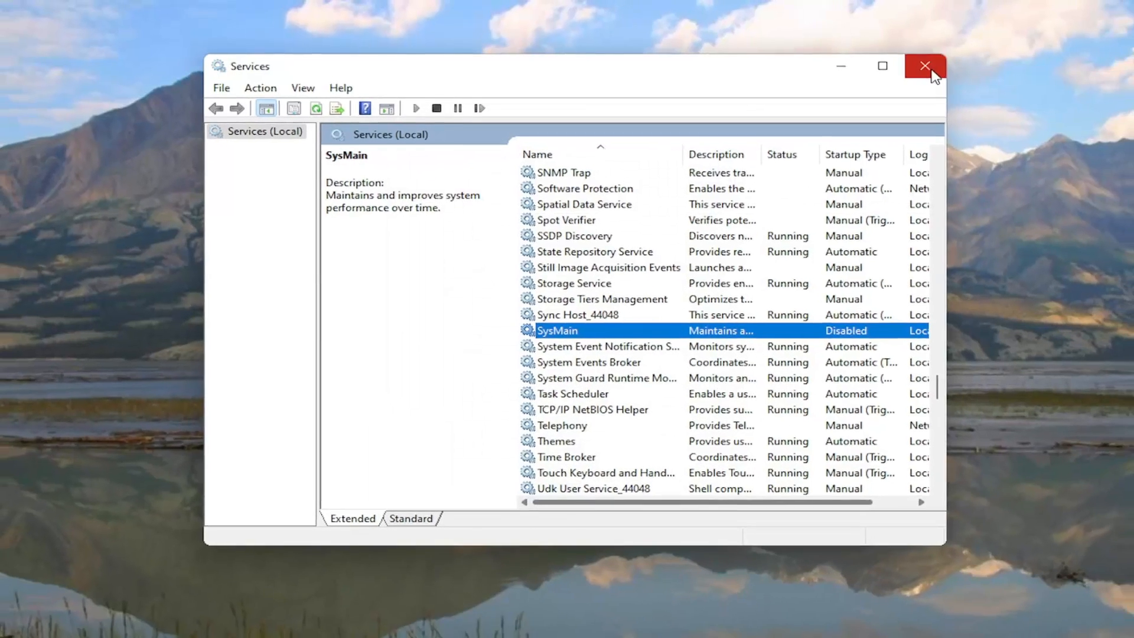
left_click(924, 67)
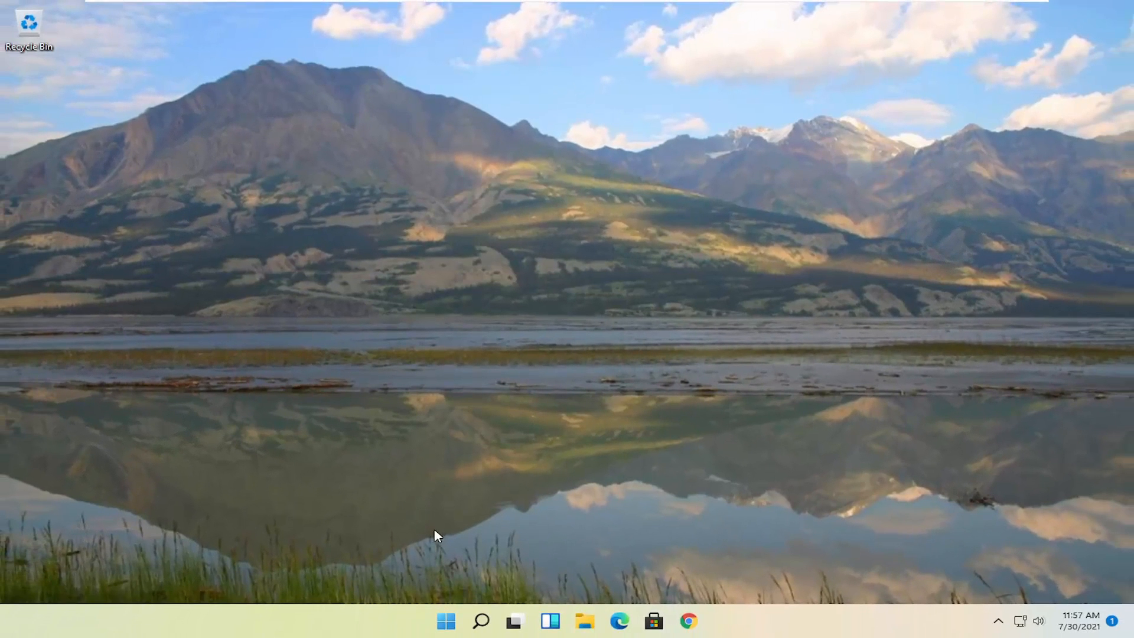
mouse_move(804, 620)
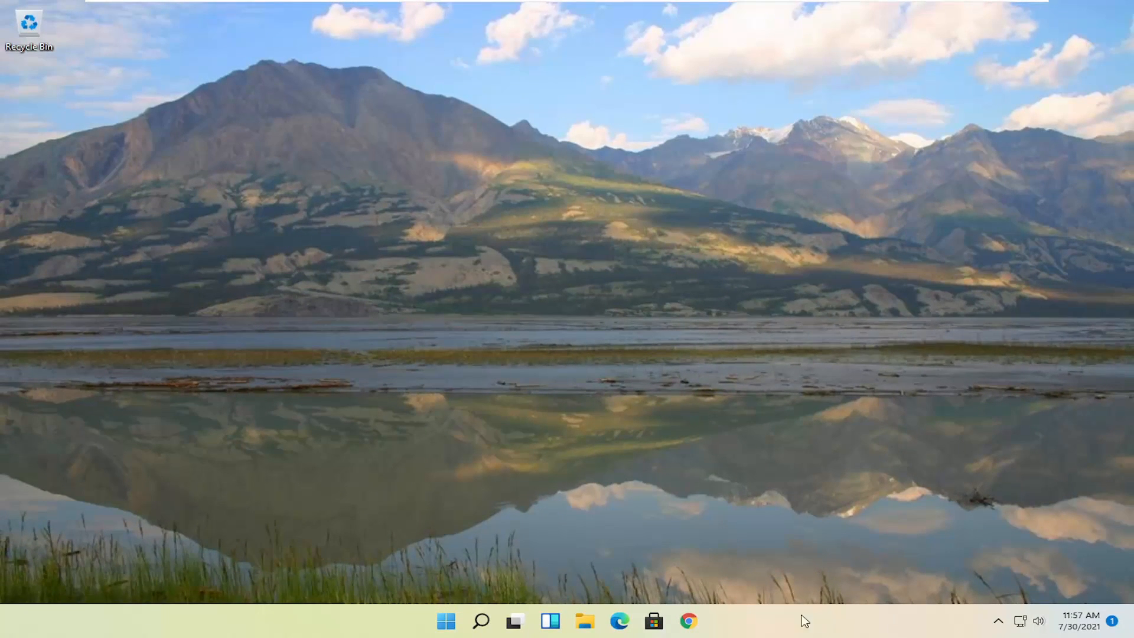
Launch Task Manager from the Start quick menu, inspect the VMware Tools Core Service startup entry, then close it
right_click(445, 620)
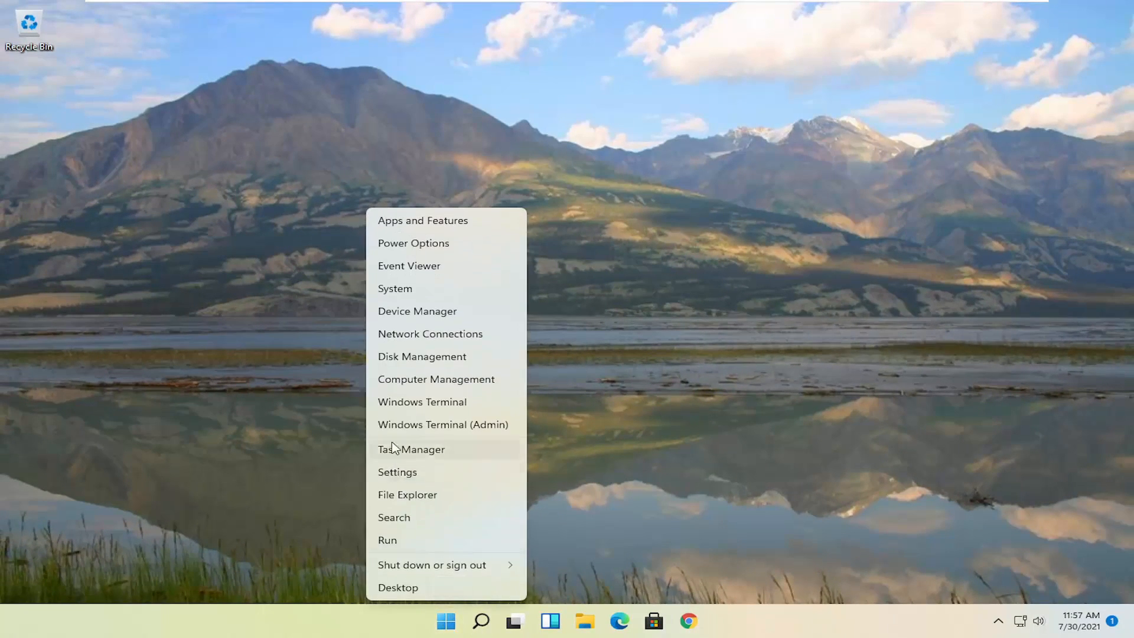
left_click(411, 449)
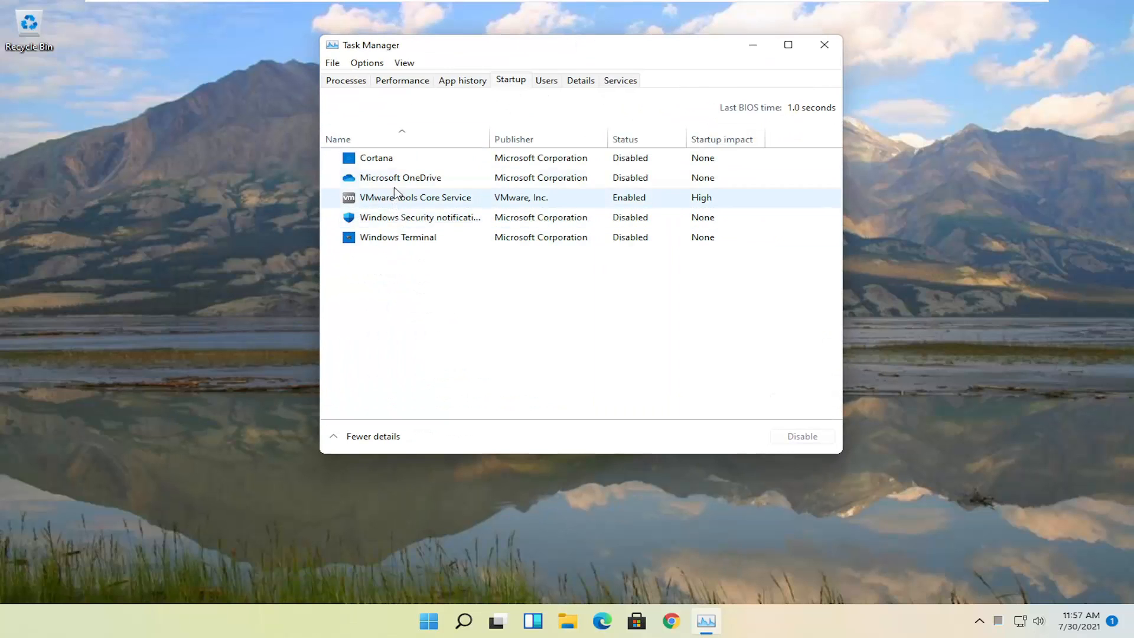
mouse_move(401, 210)
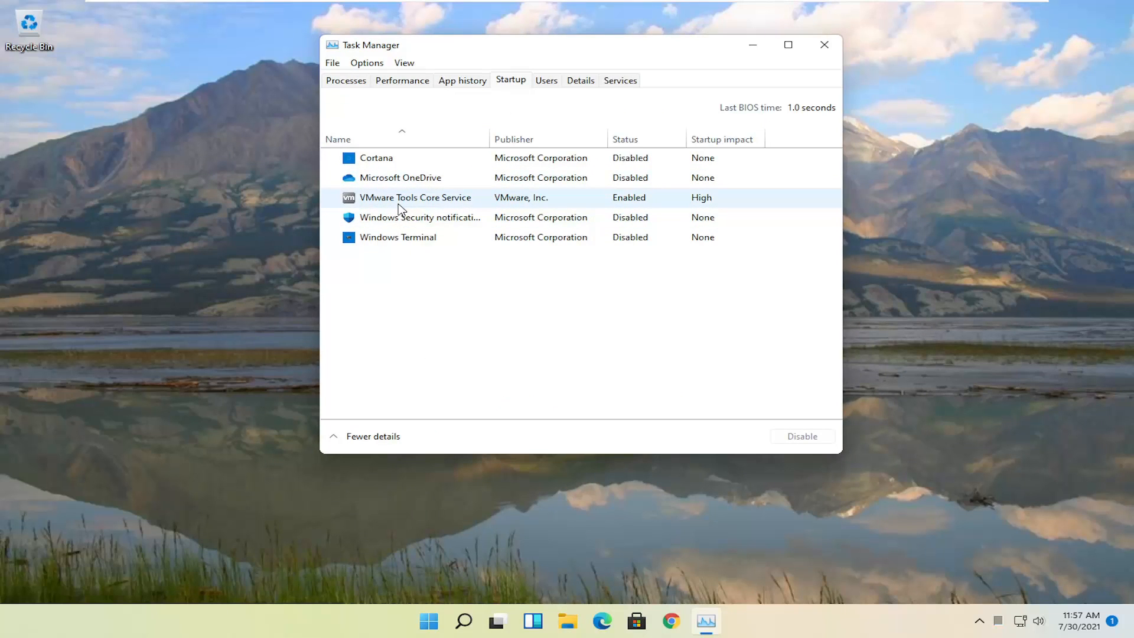
left_click(375, 158)
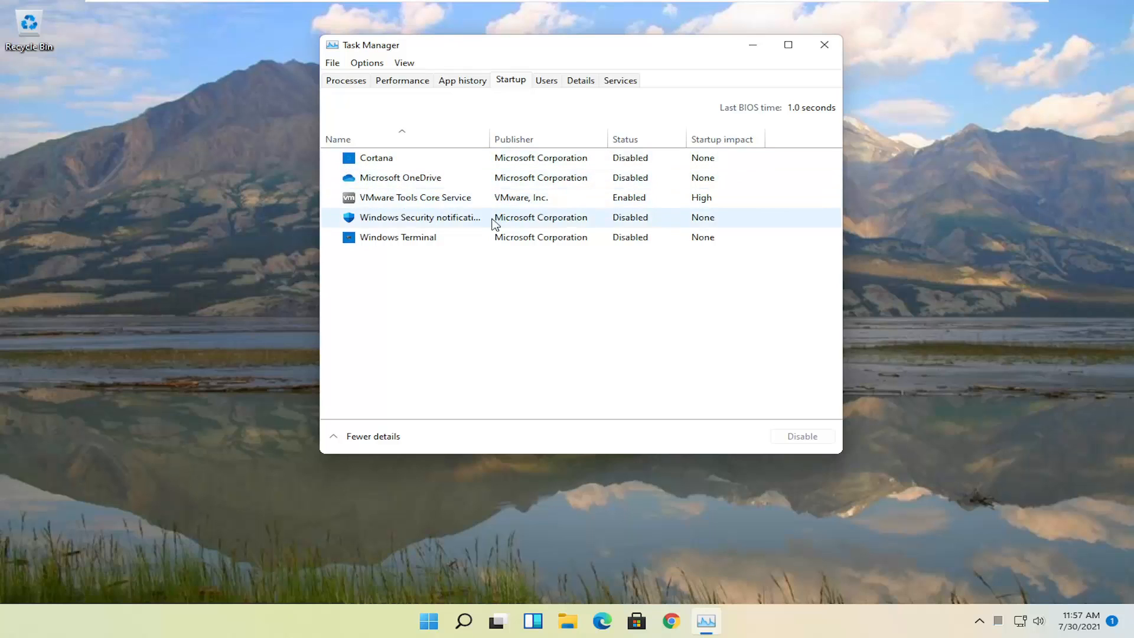
mouse_move(406, 278)
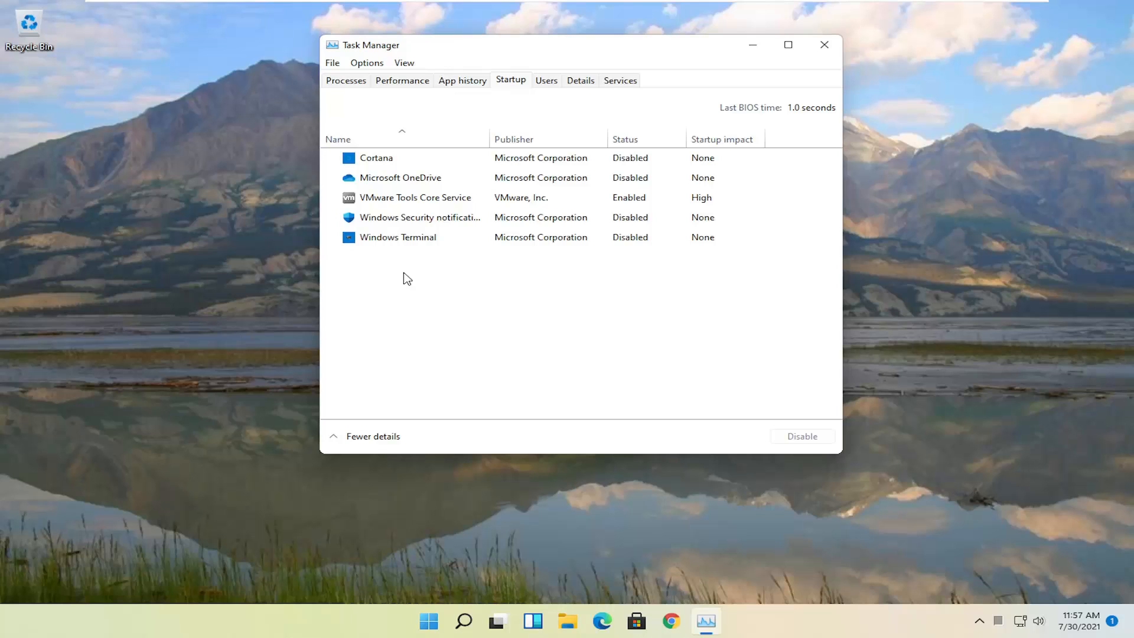
mouse_move(388, 328)
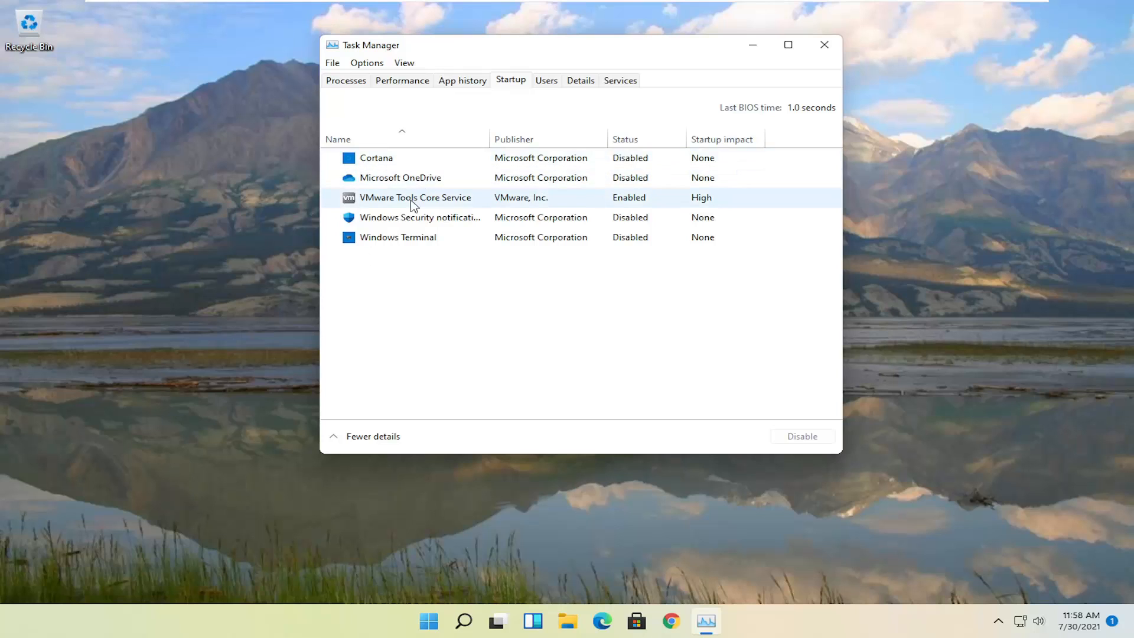
mouse_move(375, 201)
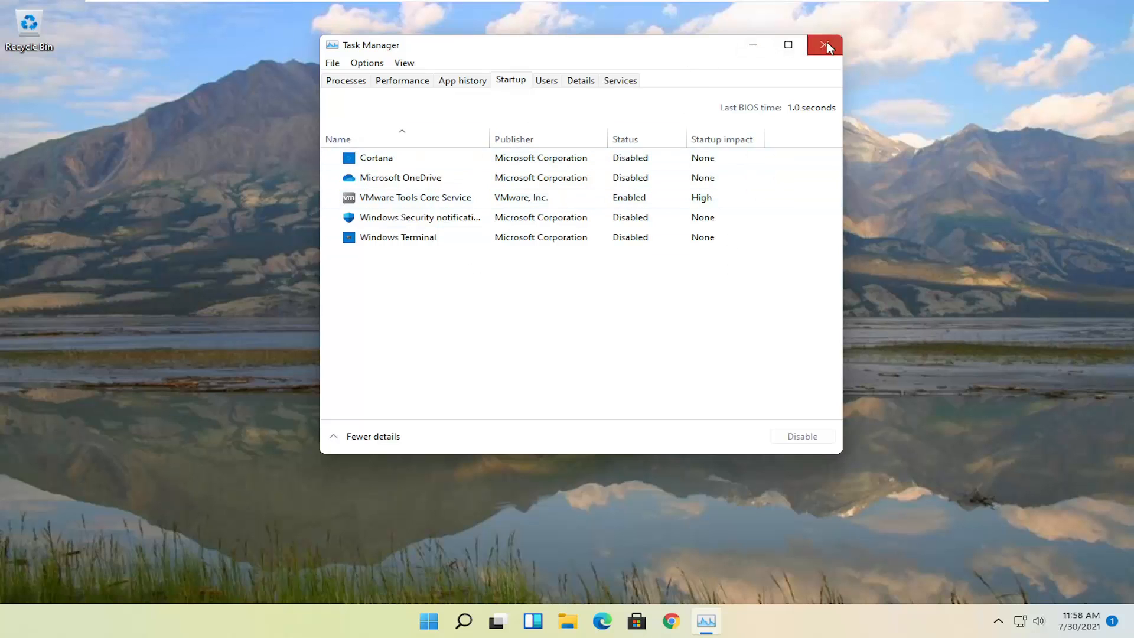
left_click(826, 45)
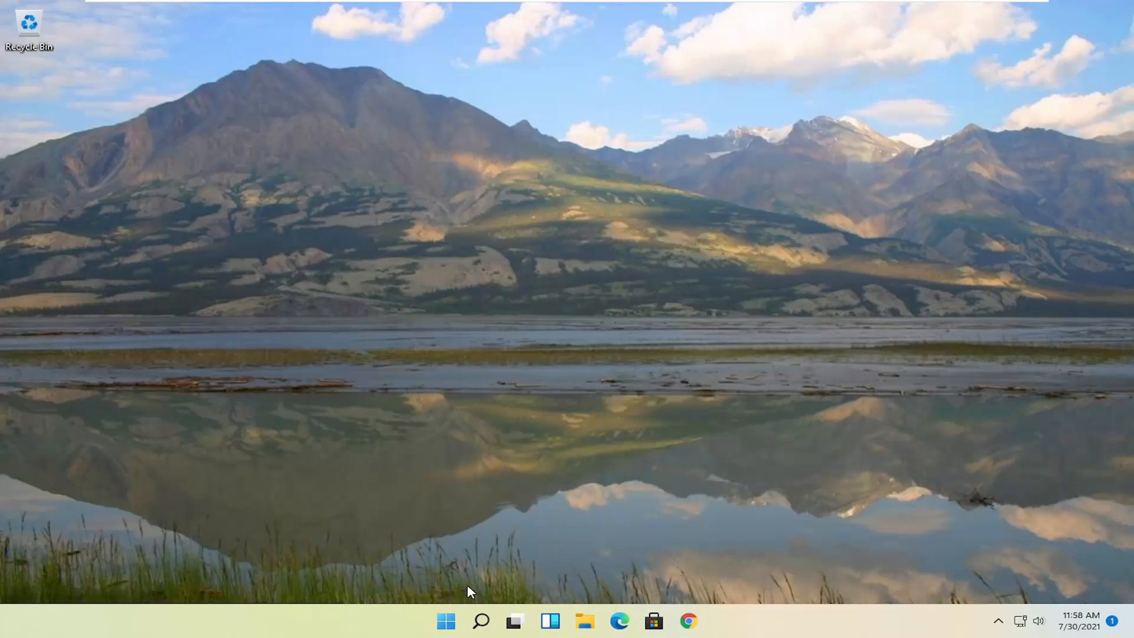
Search 'apps features', browse the Apps & features installed app list, then close Settings
left_click(480, 620)
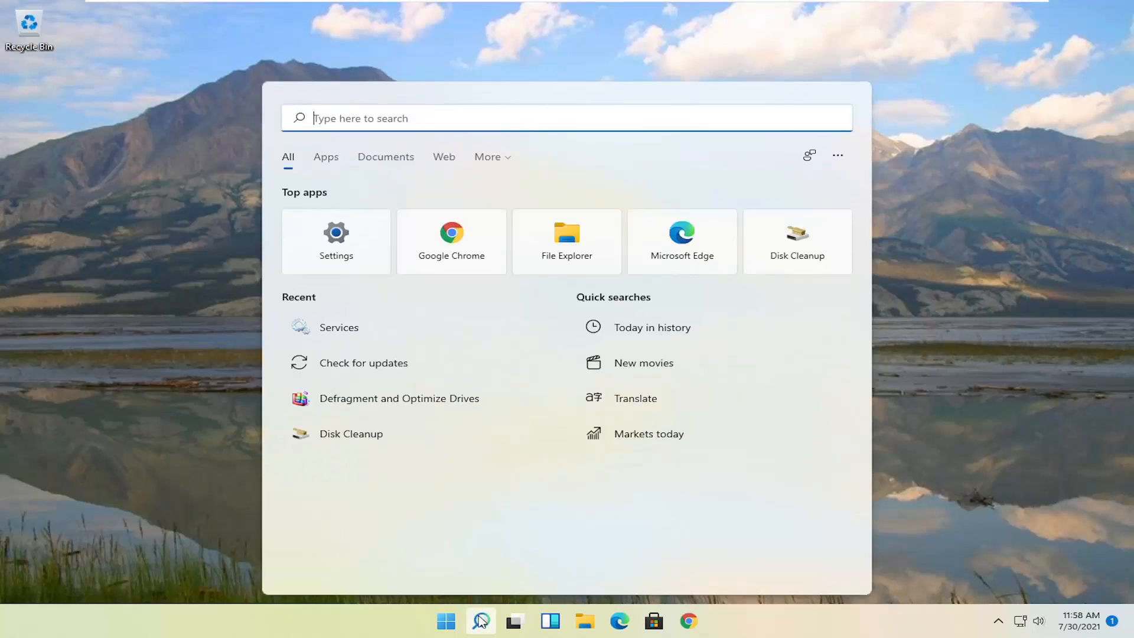
type("apps and f")
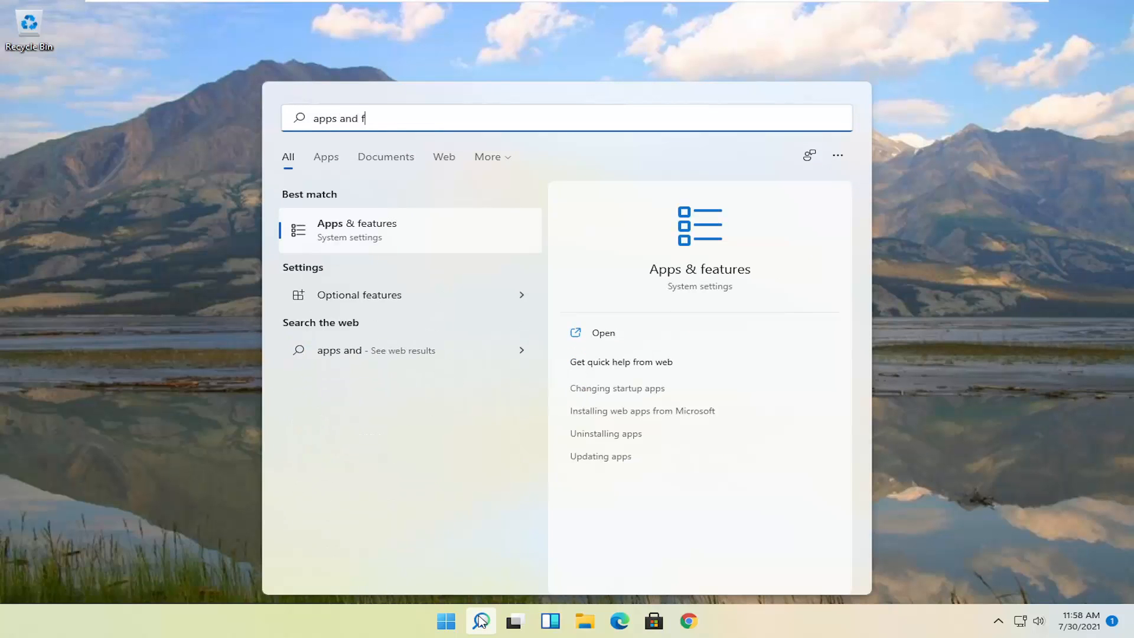
type("eatures")
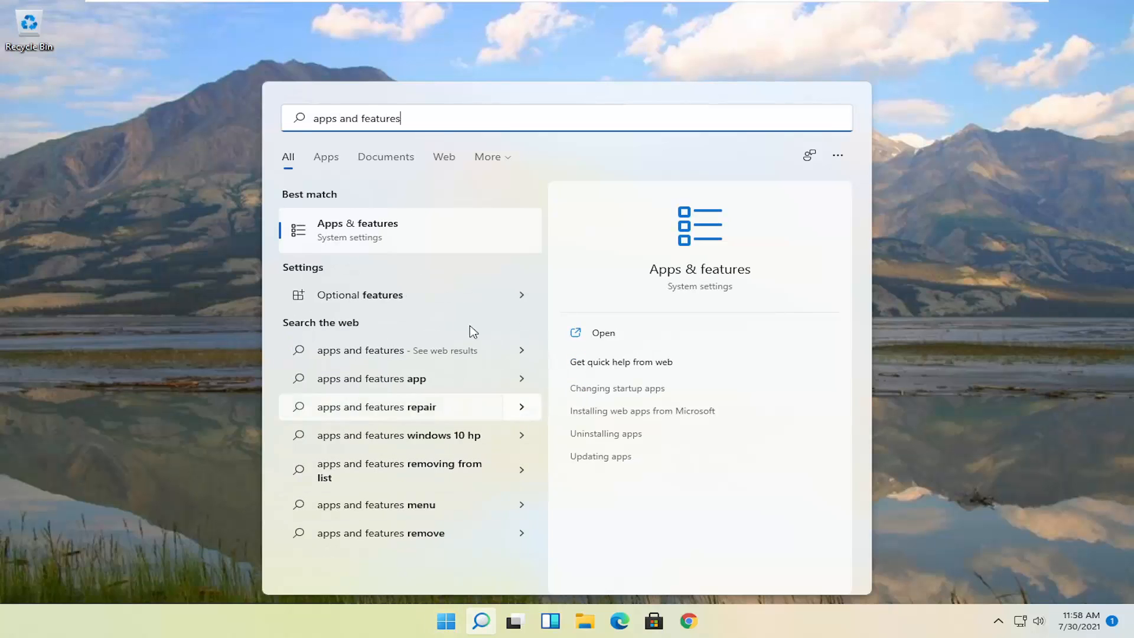
left_click(356, 229)
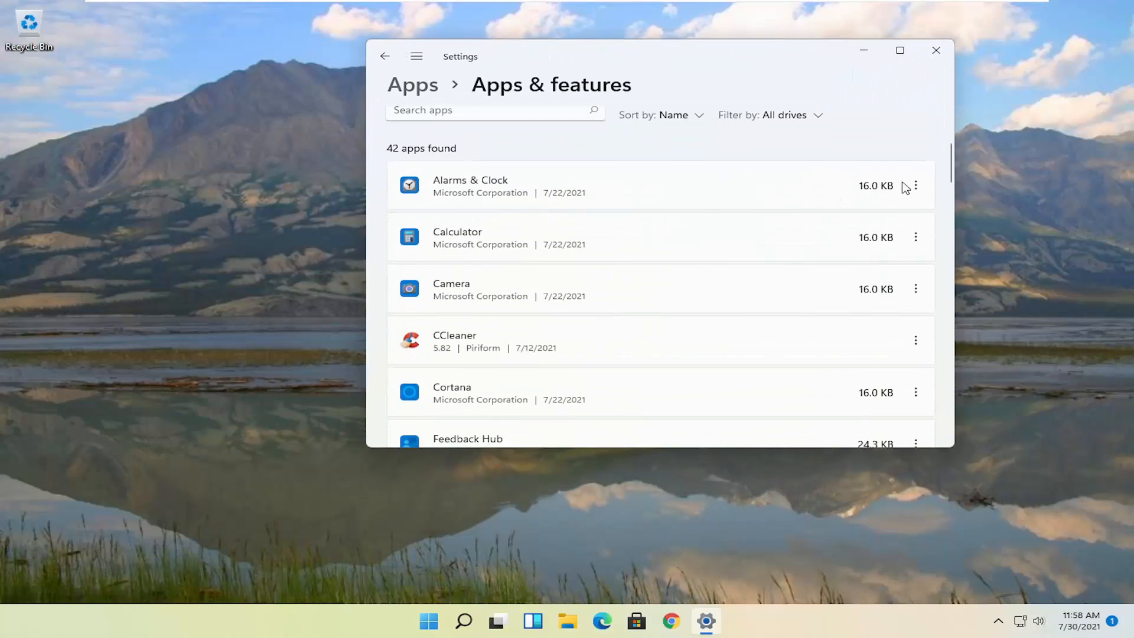
mouse_move(593, 235)
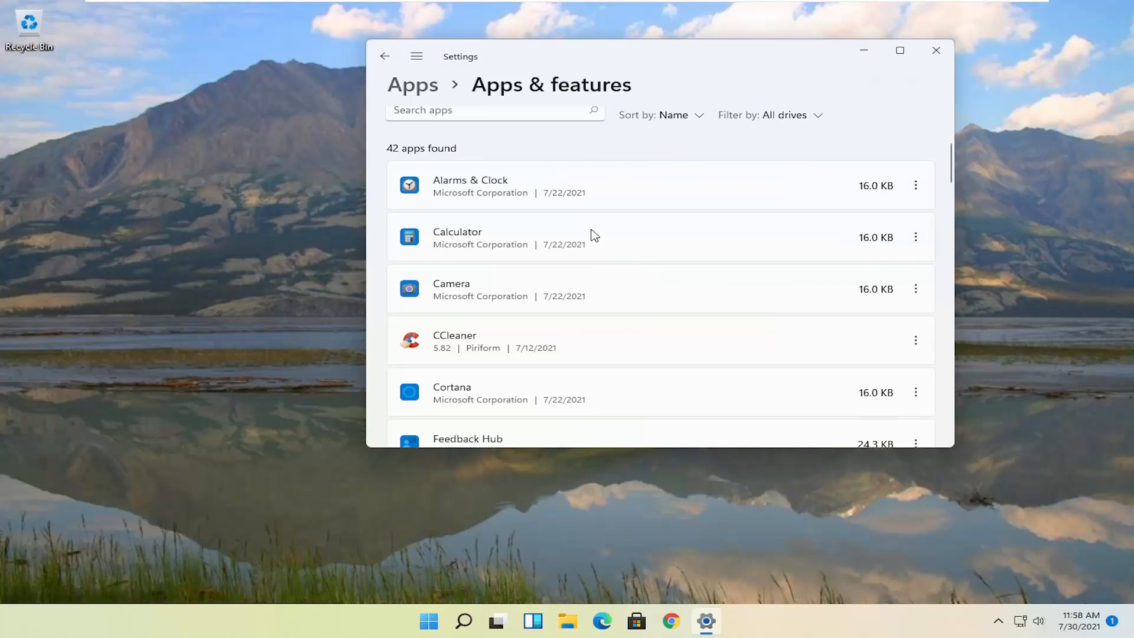
scroll("down", 3)
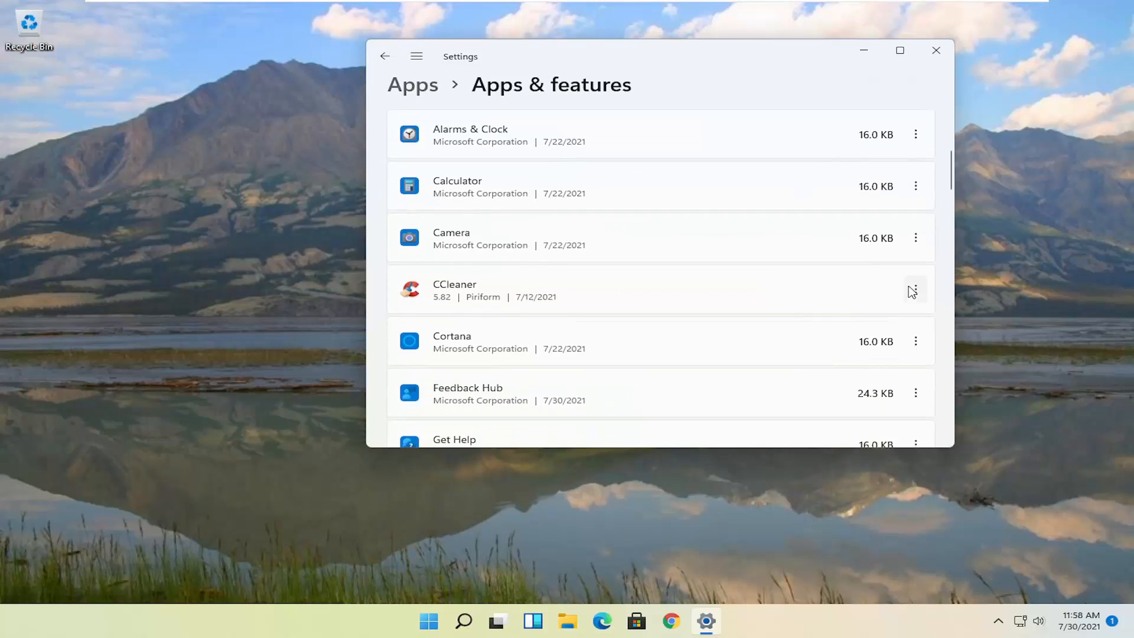
left_click(915, 289)
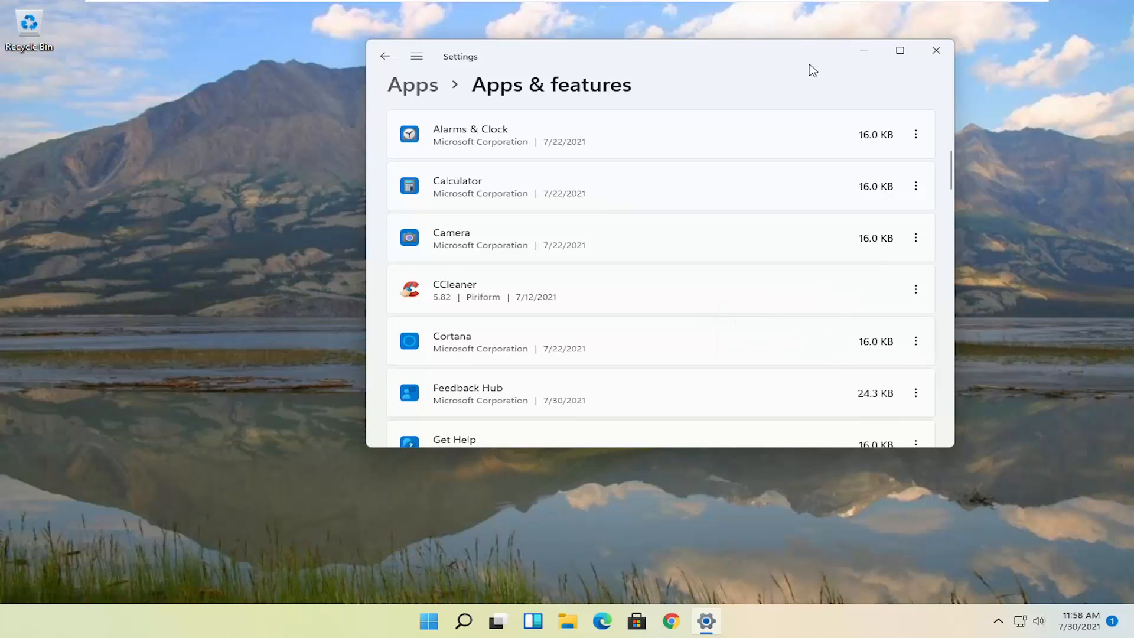
left_click(935, 50)
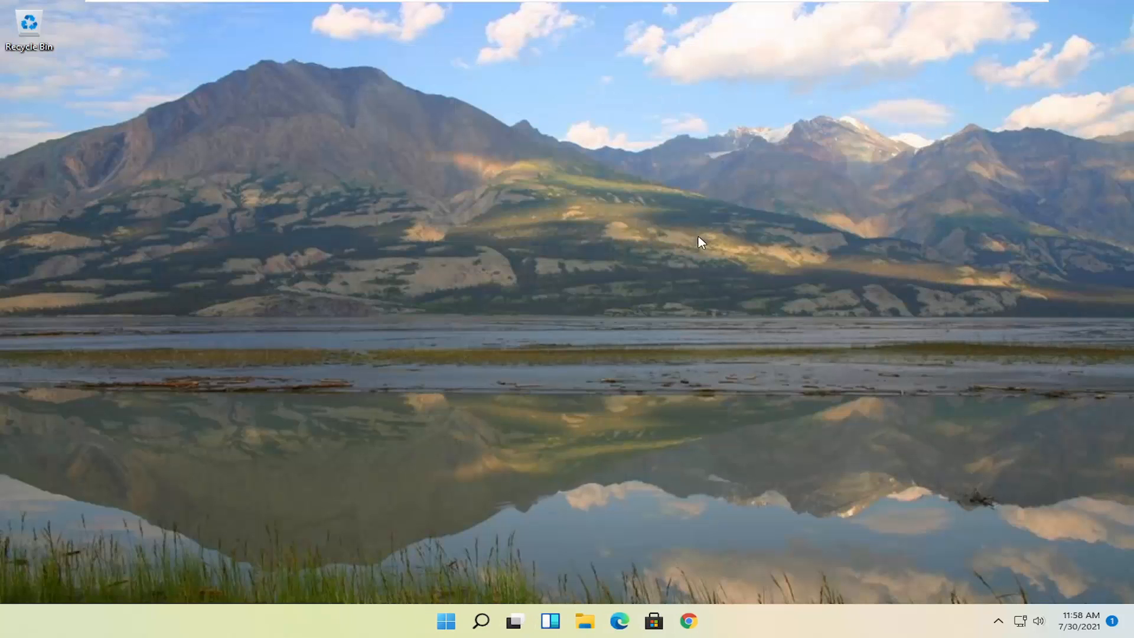
Run Disk Cleanup on C: including system files and permanently delete the selected files
left_click(445, 620)
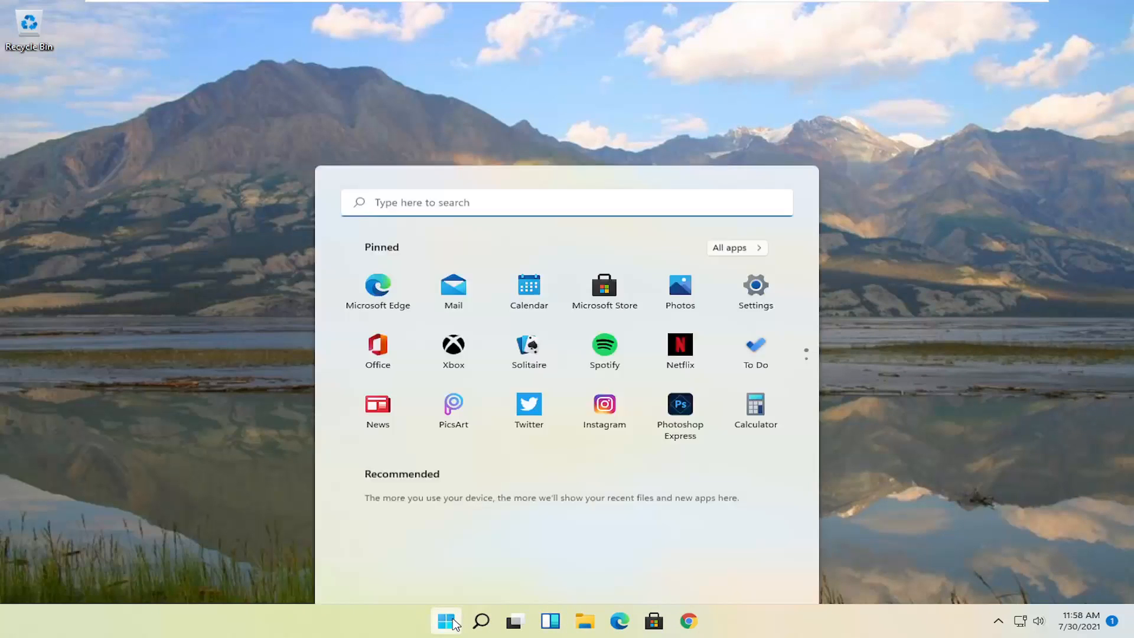
type("disk cleanup")
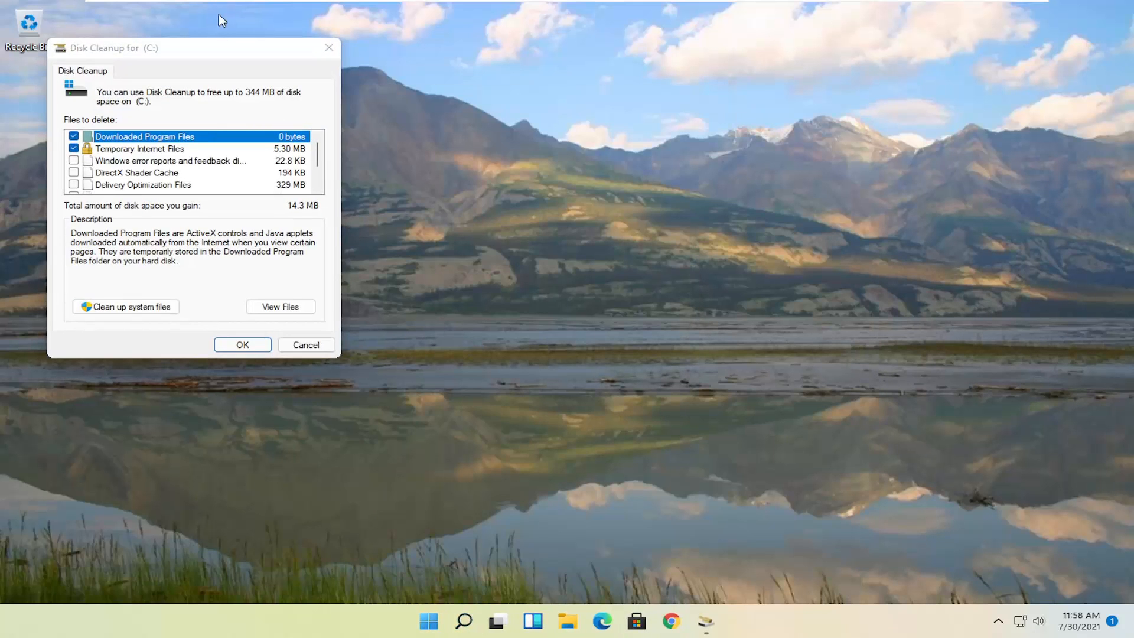
left_click_drag(114, 47, 471, 130)
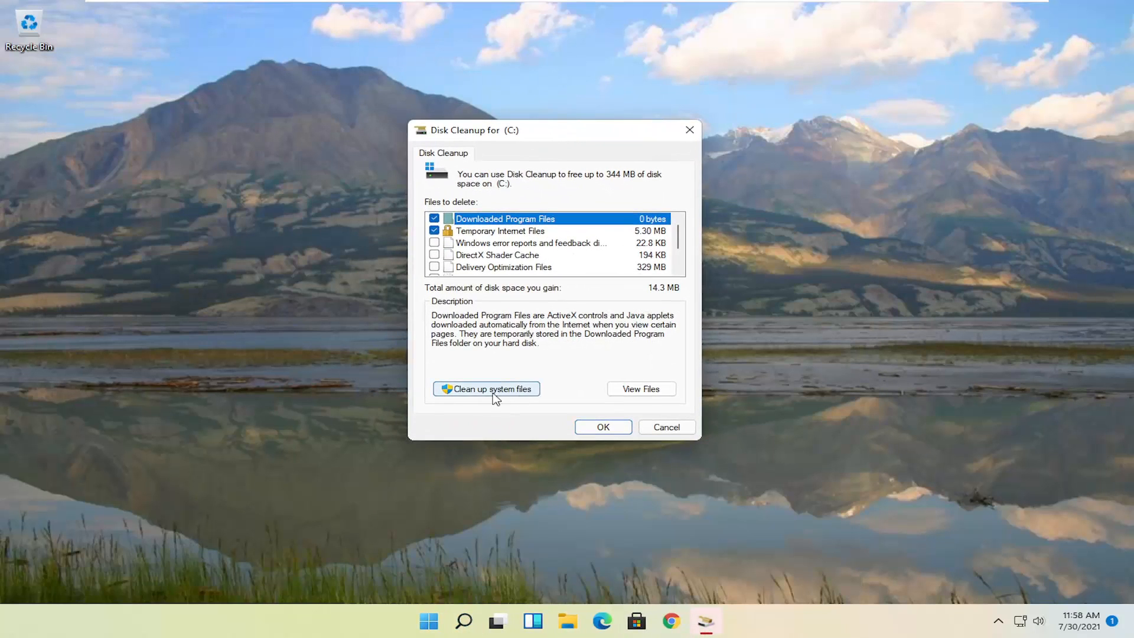
left_click(485, 389)
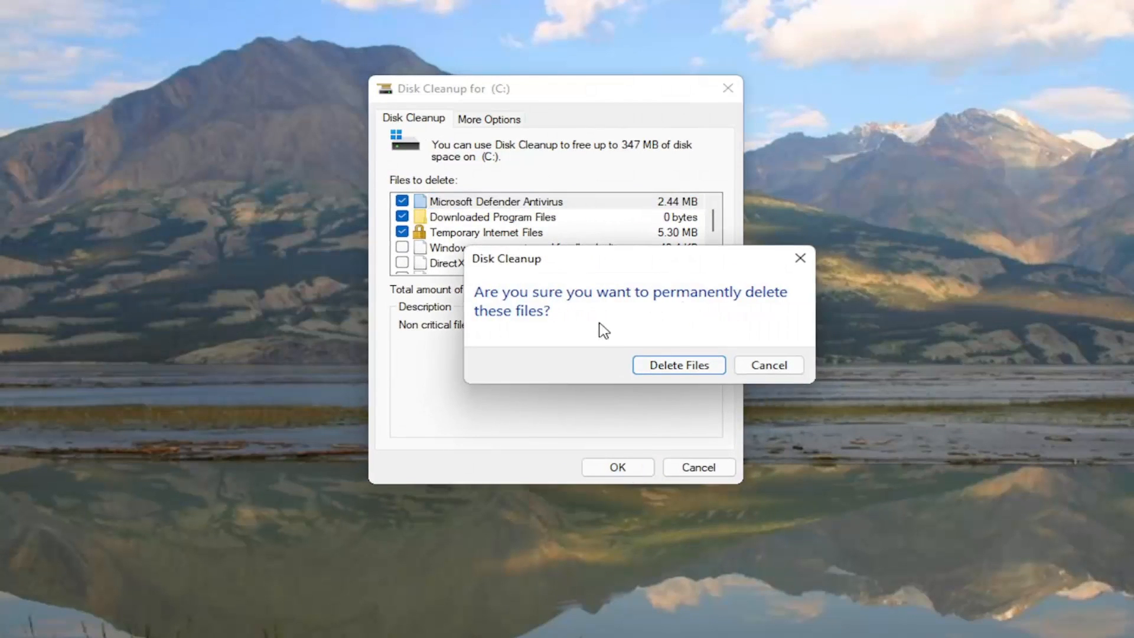
left_click(678, 365)
type("disk defra")
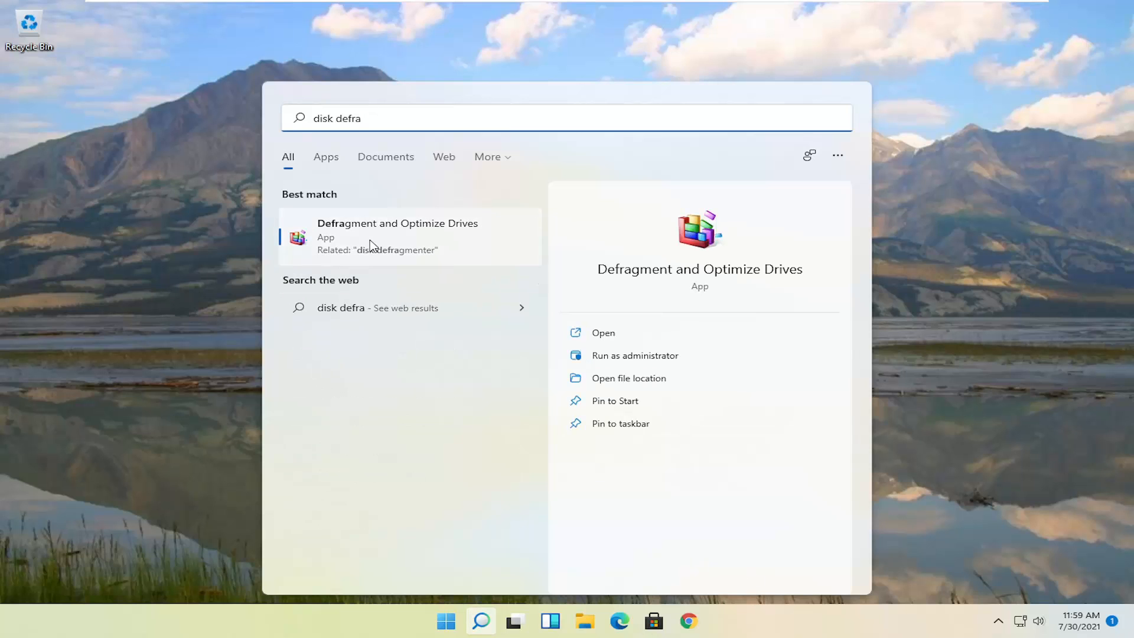
mouse_move(377, 237)
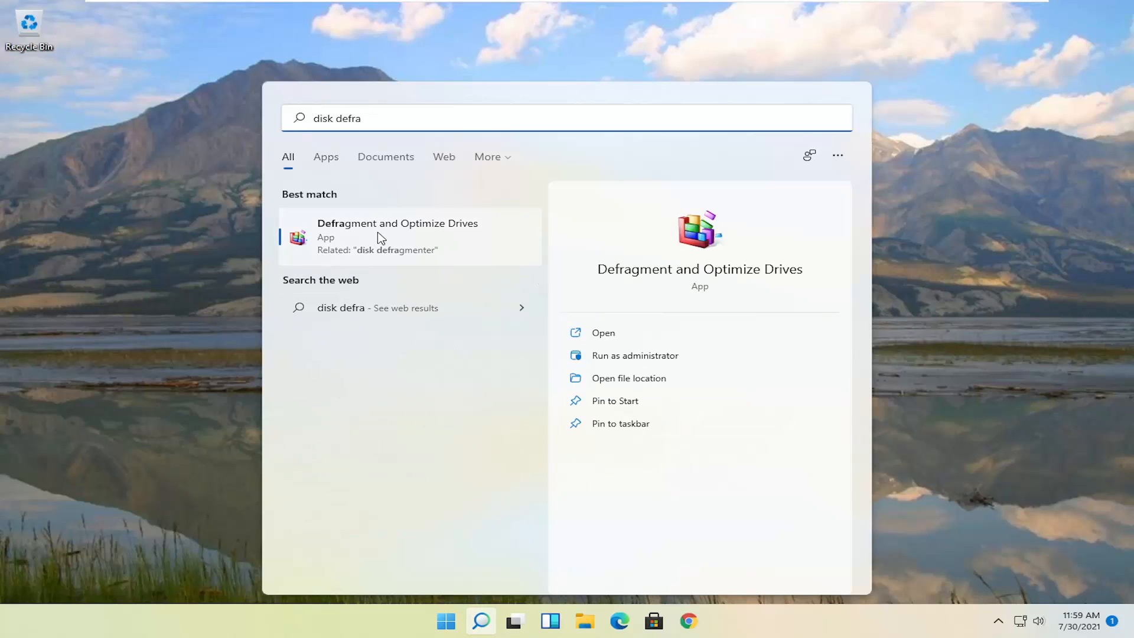
Launch Defragment and Optimize Drives from the search results
left_click(397, 236)
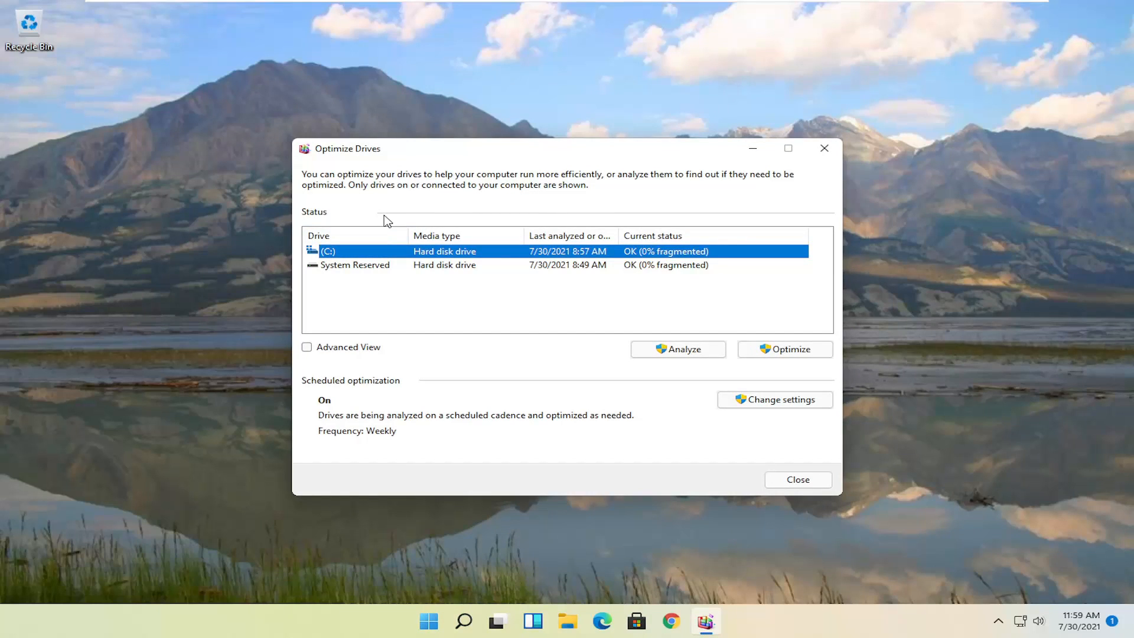
mouse_move(470, 201)
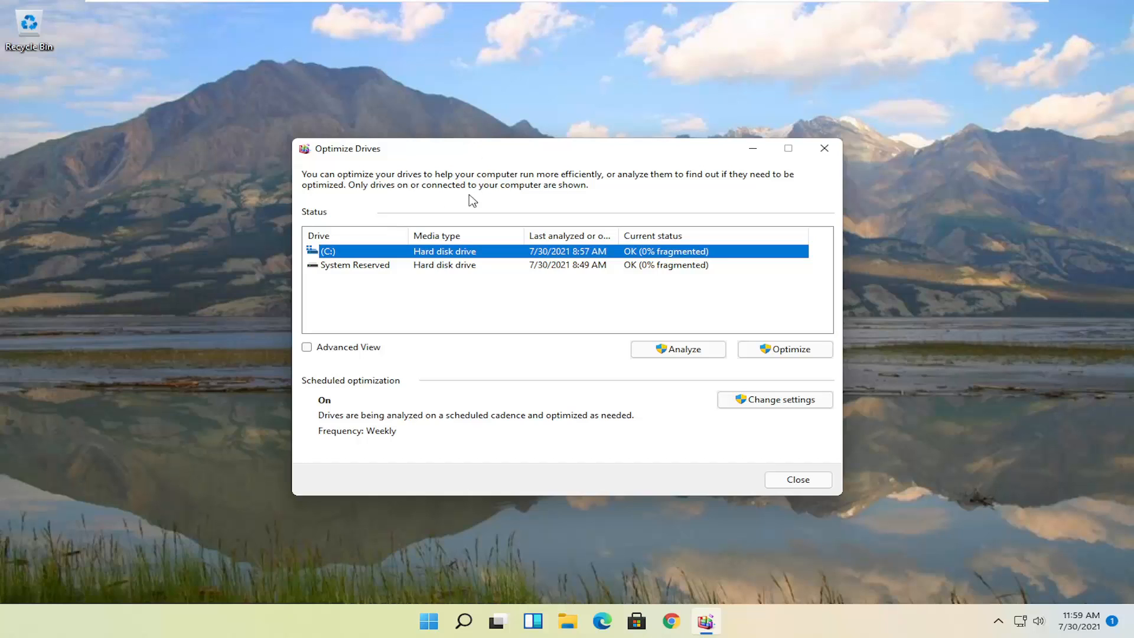
mouse_move(419, 263)
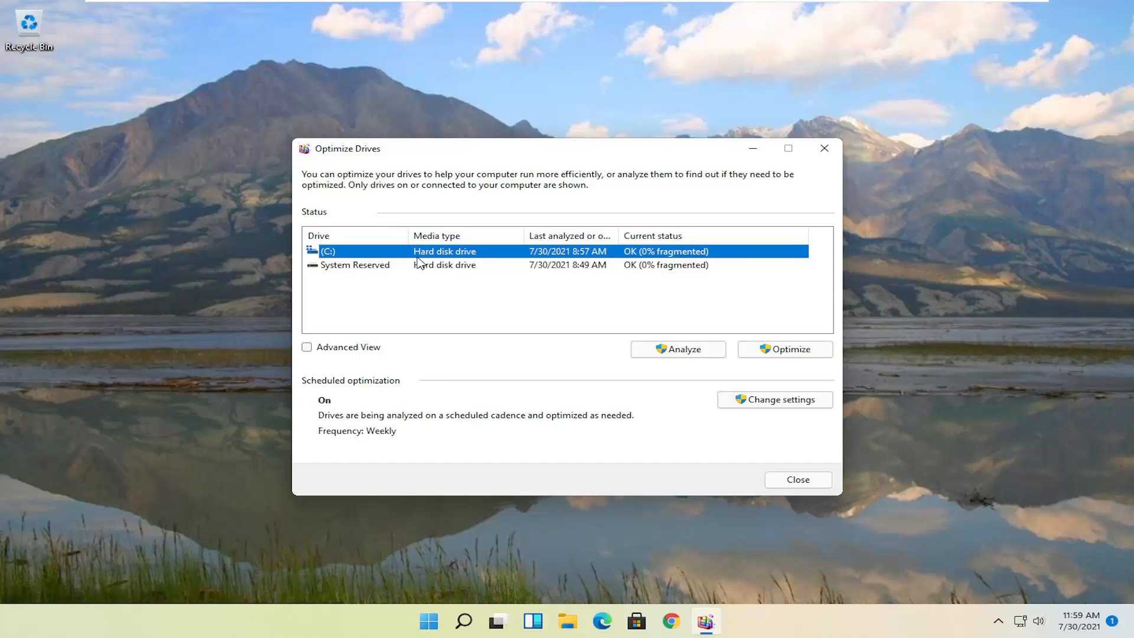
mouse_move(678, 348)
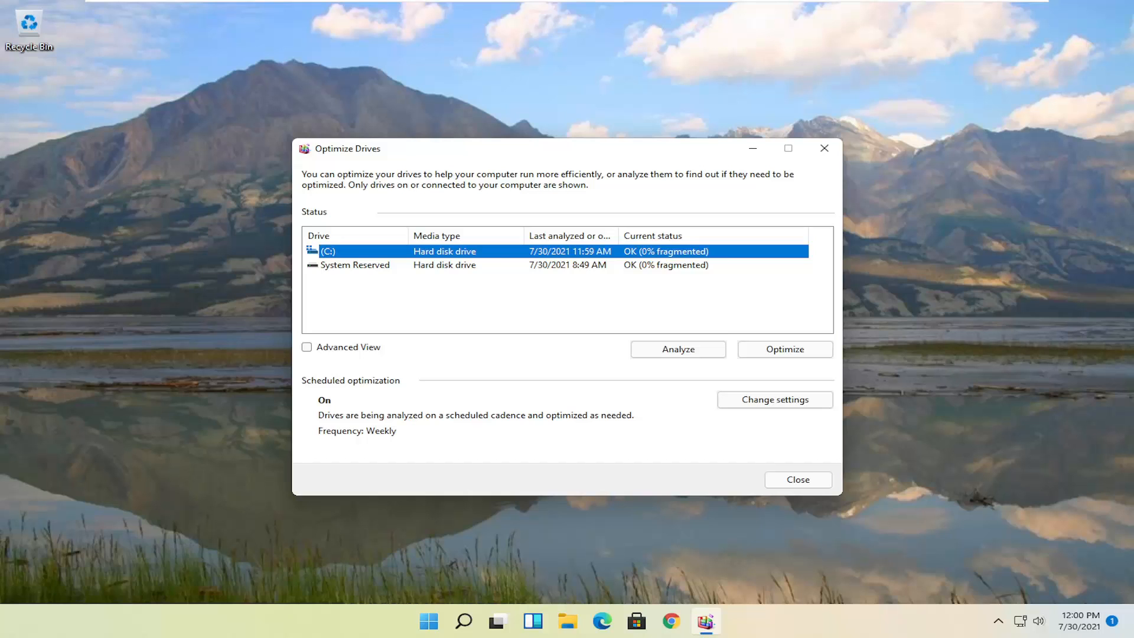
mouse_move(803, 45)
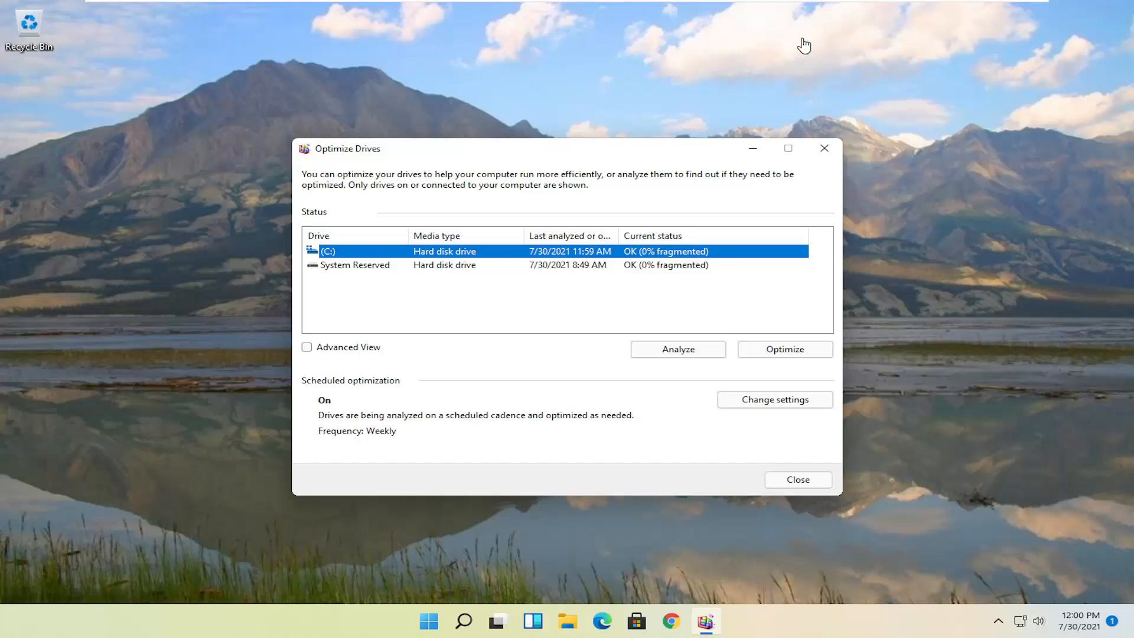
Close Optimize Drives and launch Command Prompt as administrator via a 'cmd' search
left_click(797, 479)
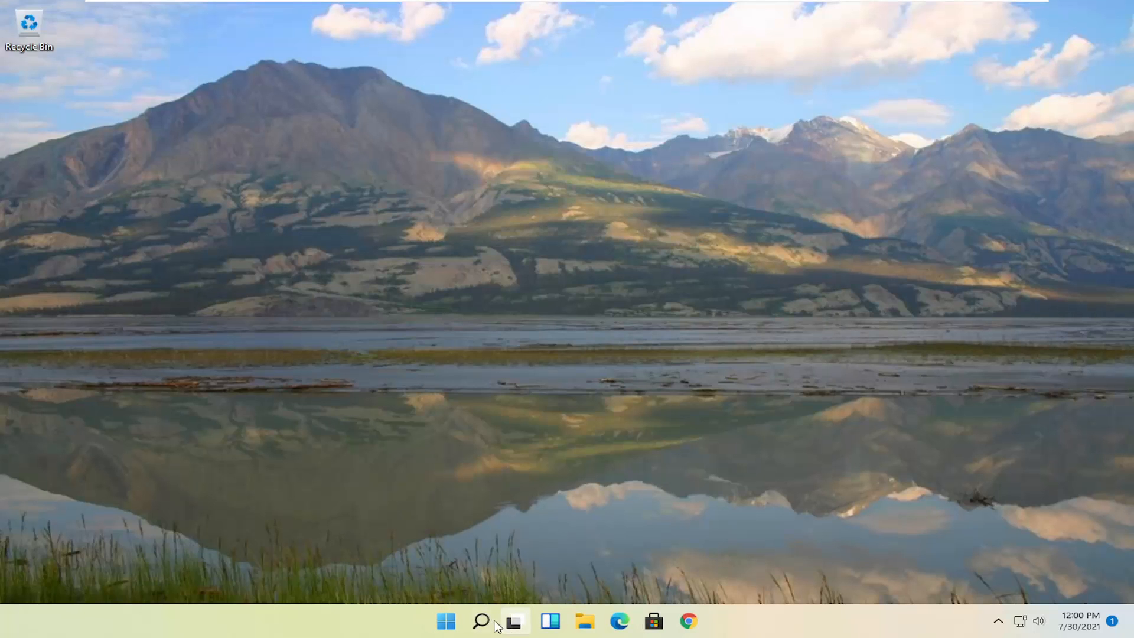
left_click(480, 620)
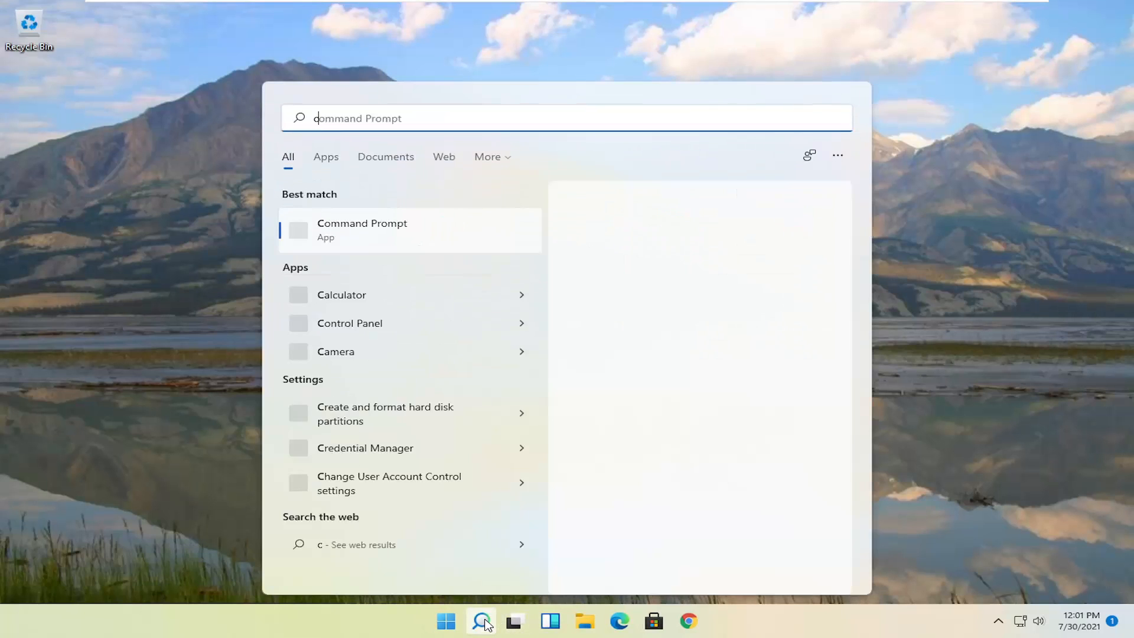
type("cmd")
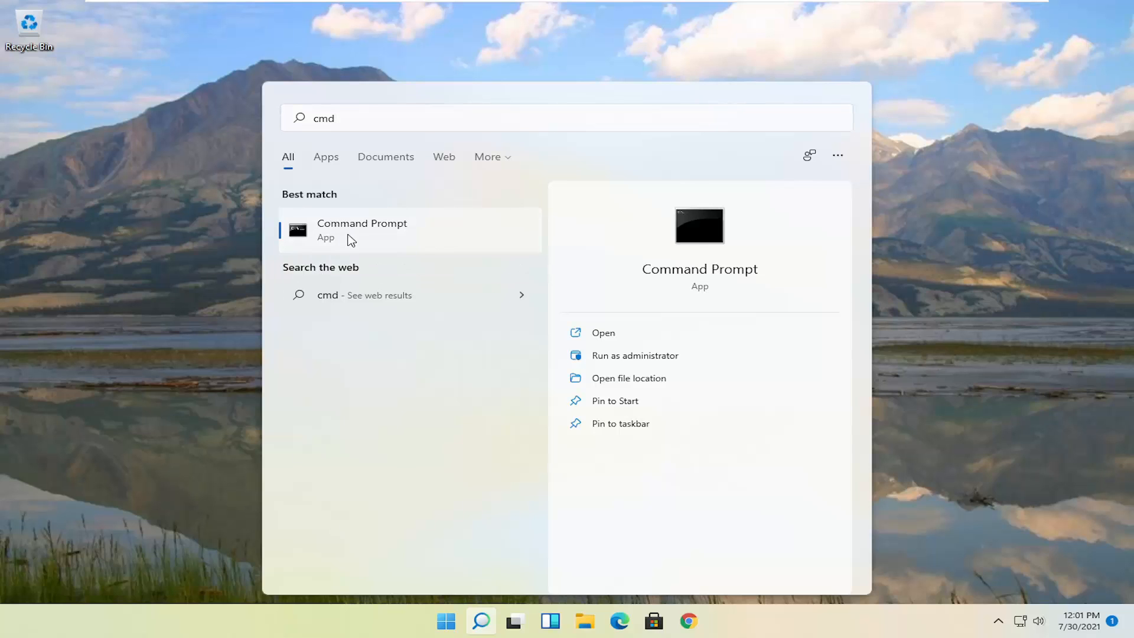
left_click(634, 355)
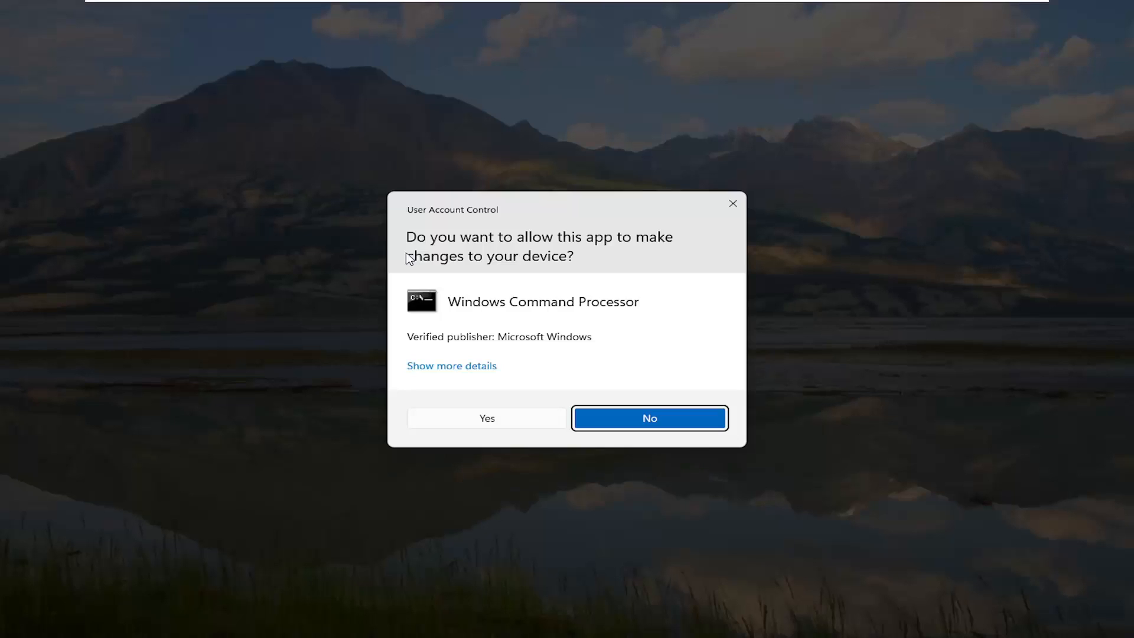
mouse_move(475, 292)
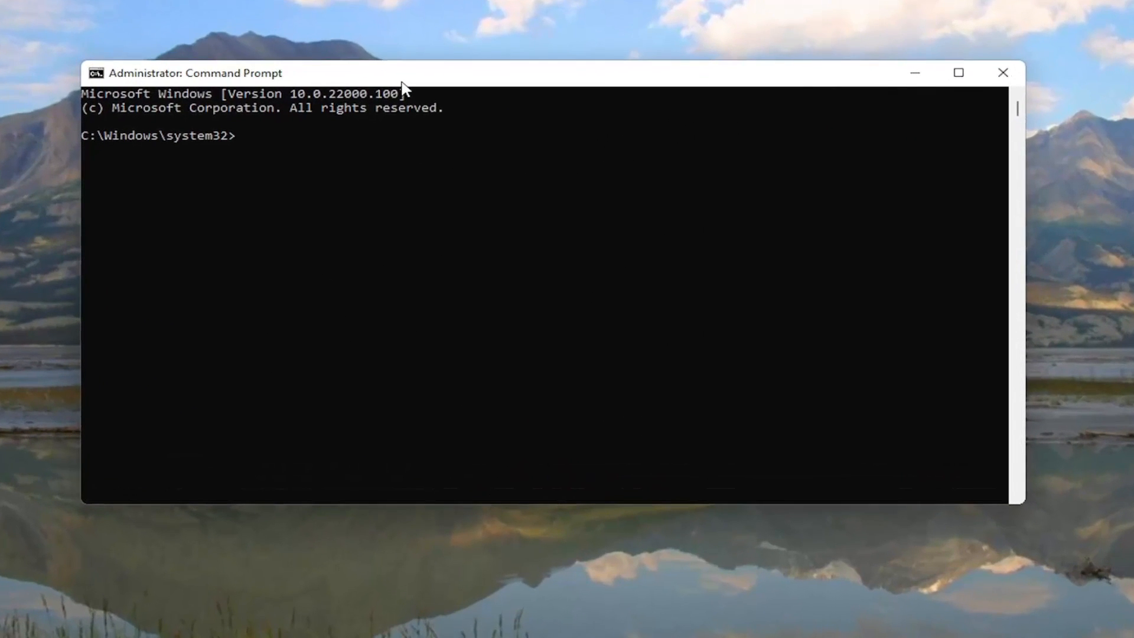
Run sfc /scannow, which verifies 100% with no integrity violations found
type("sfc")
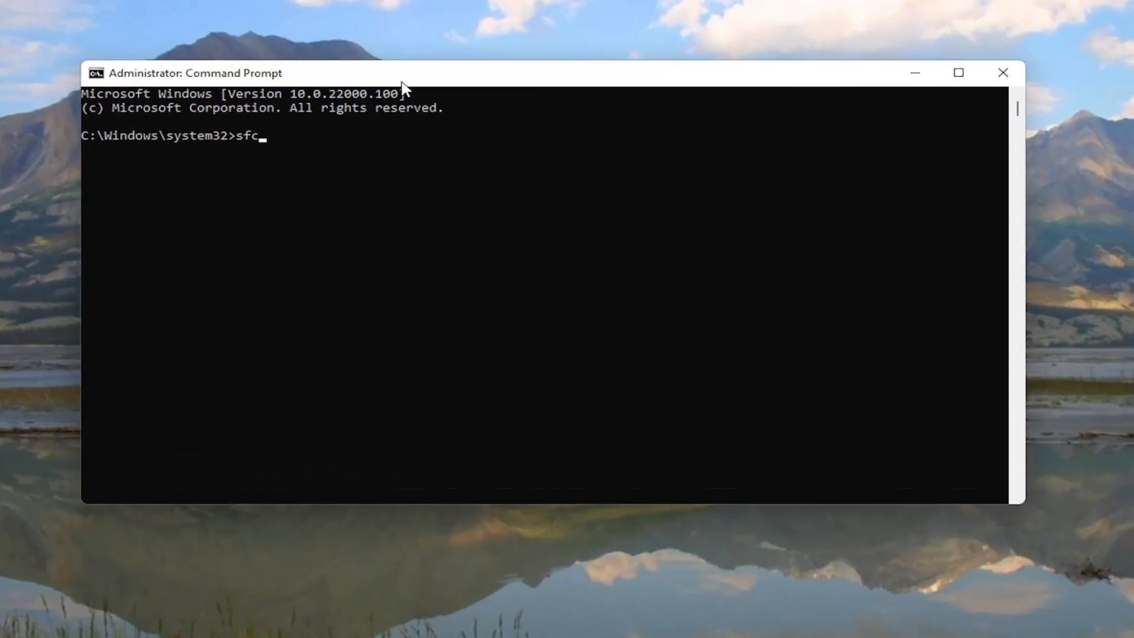
type("/scan")
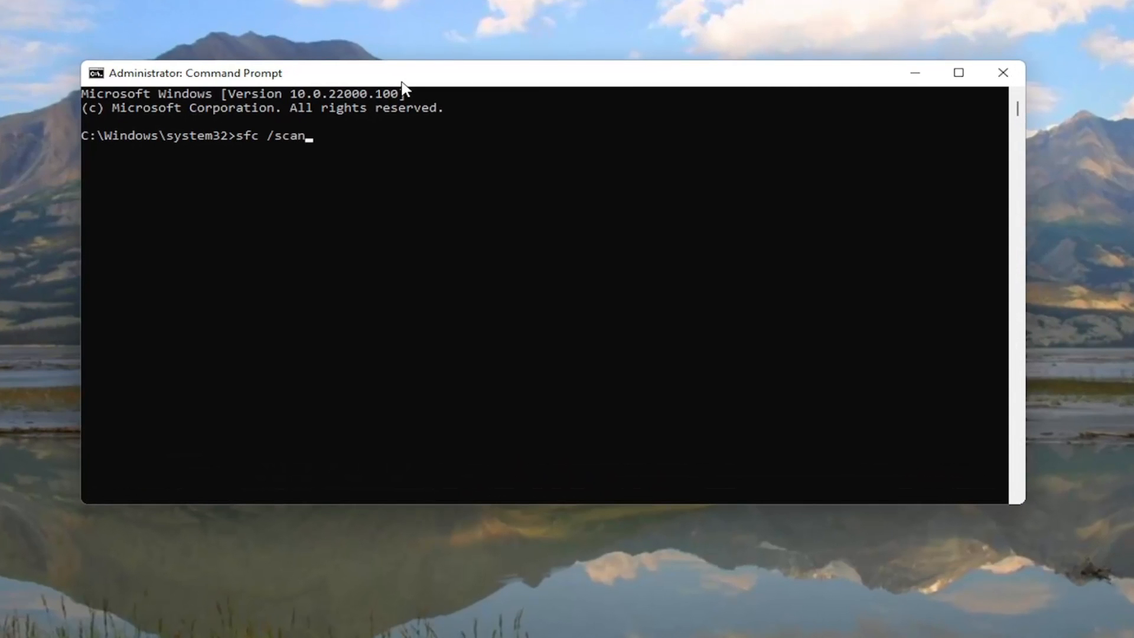
type("now")
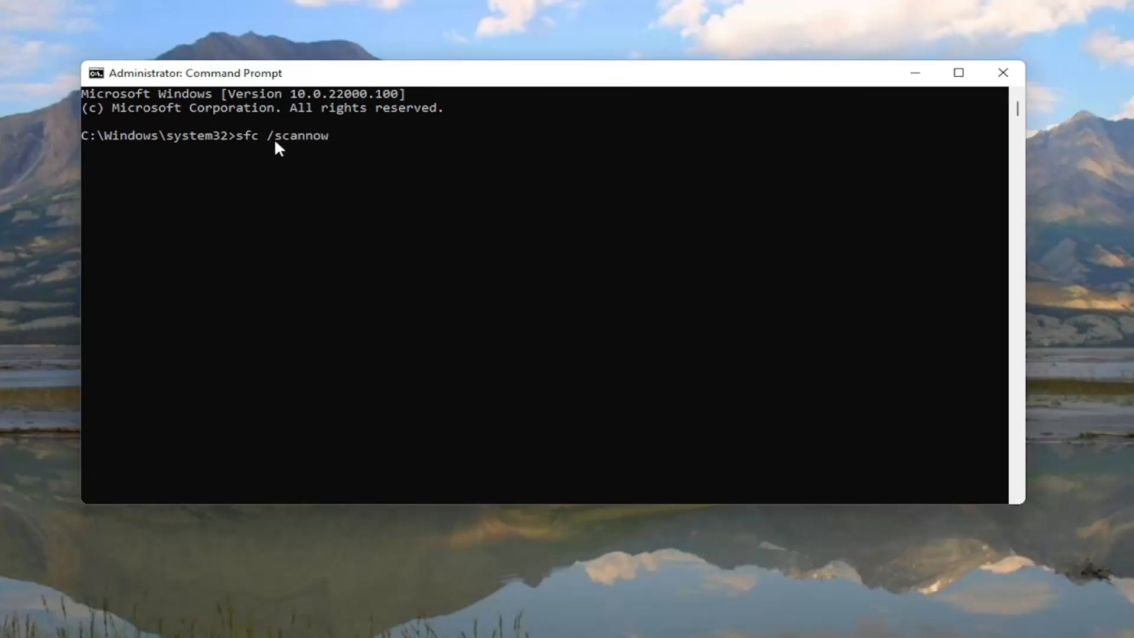
mouse_move(269, 201)
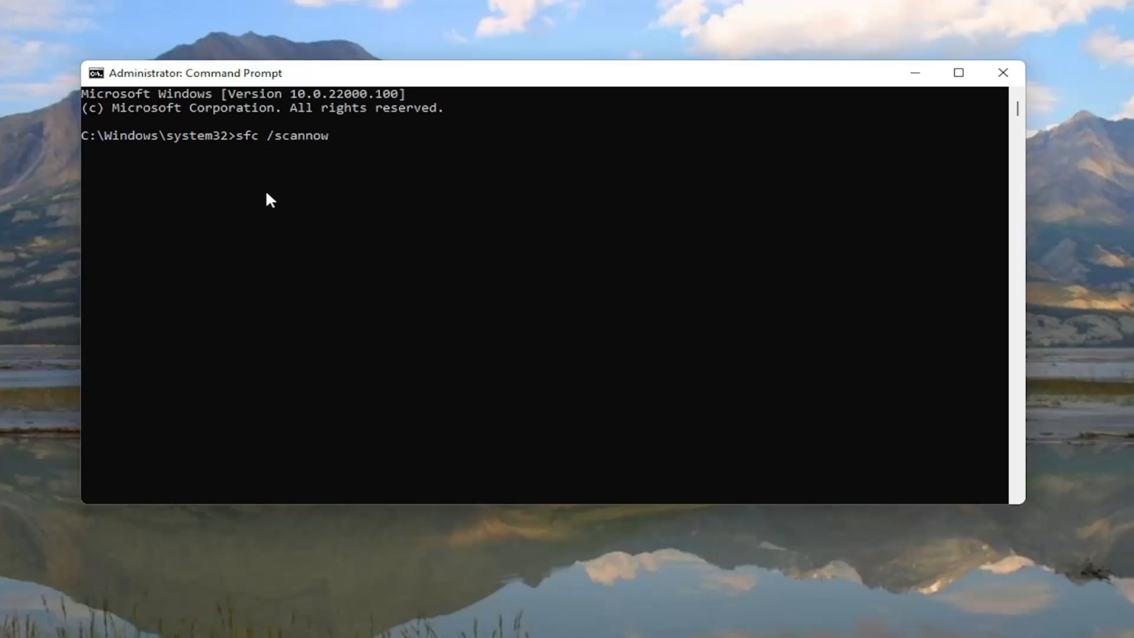
key("Enter")
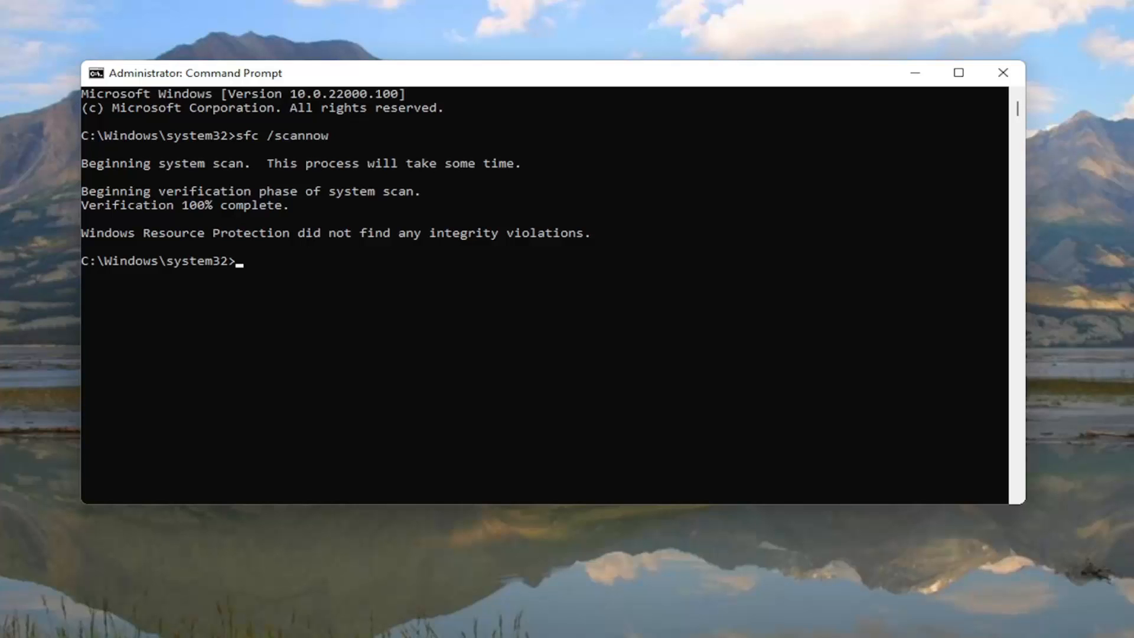
Close Command Prompt and restart the PC from the Start quick menu
left_click(1003, 72)
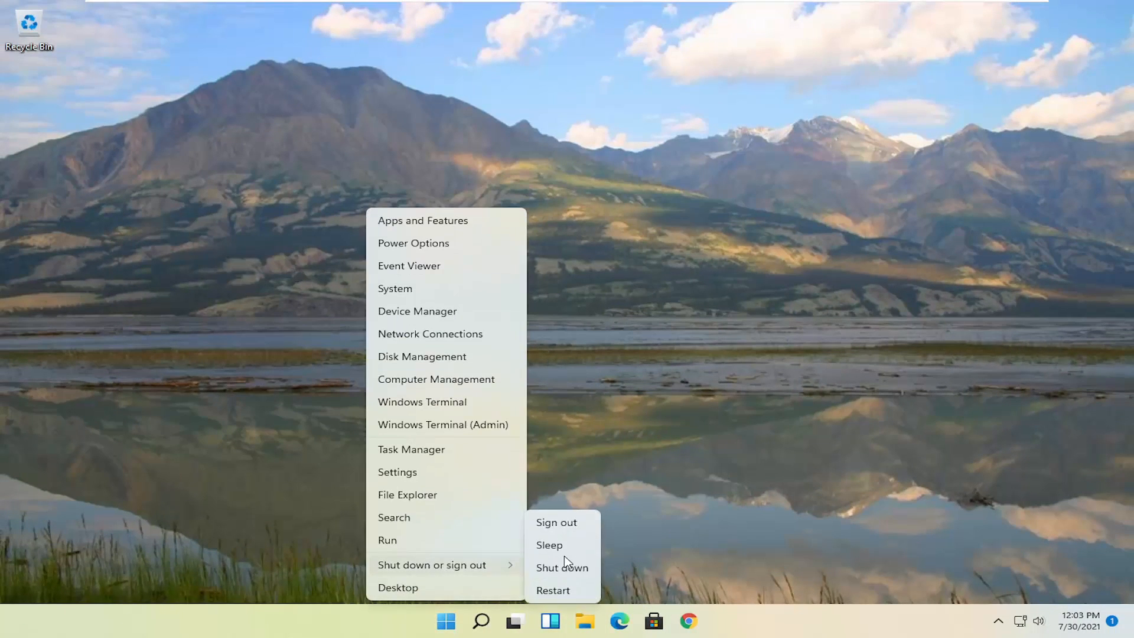
left_click(556, 522)
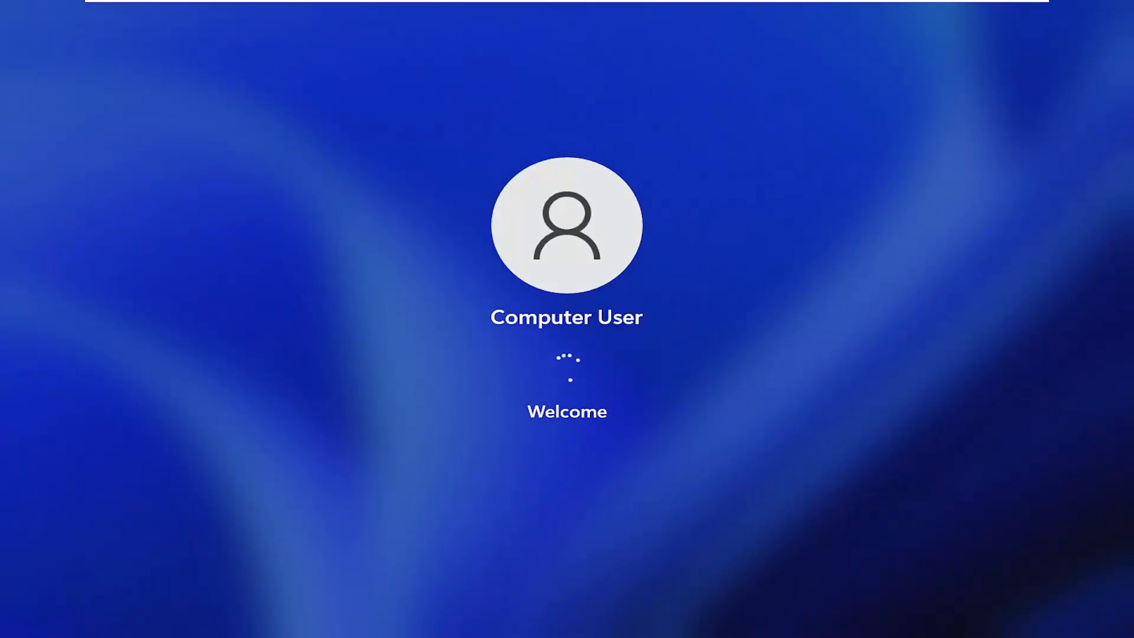